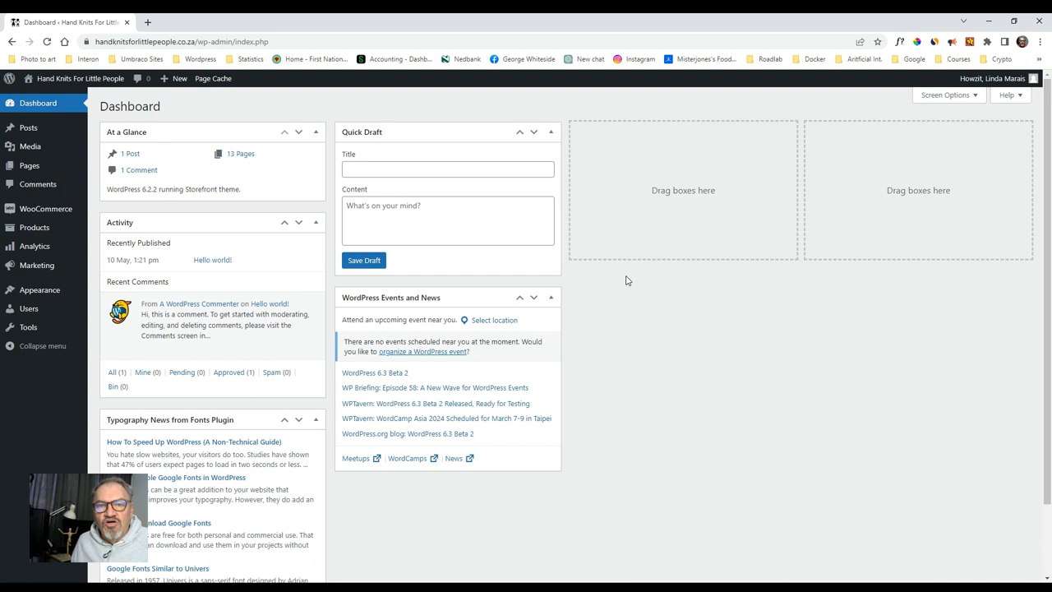
{"action": "mouse_move", "coordinate": [579, 193]}
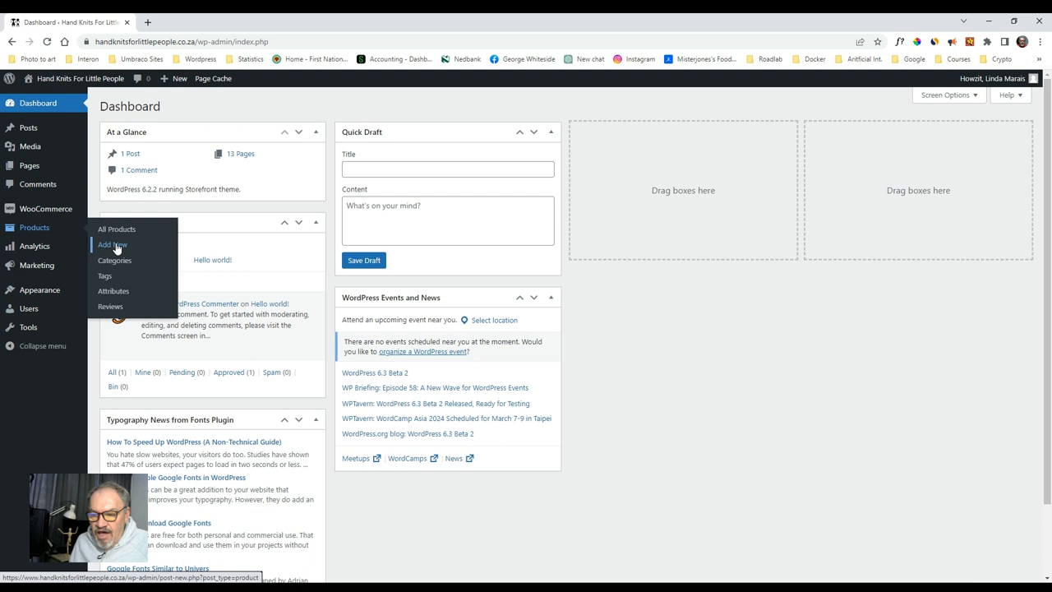
Start a new product from Products > Add New in the admin sidebar.
{"action": "left_click", "coordinate": [112, 243]}
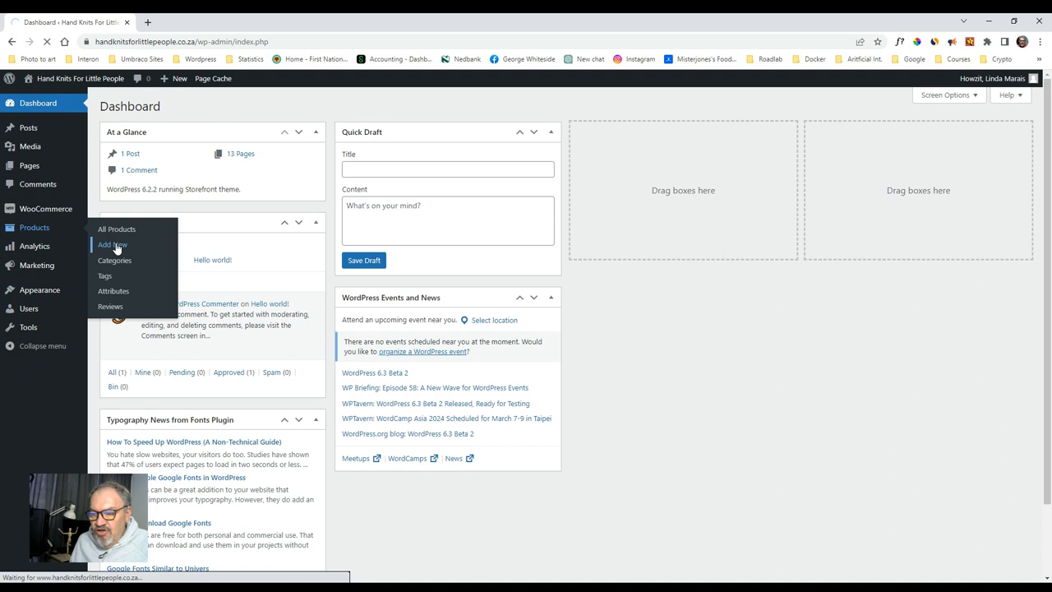
Name the new product 'Example for demo' so its permalink is generated.
{"action": "left_click", "coordinate": [112, 243]}
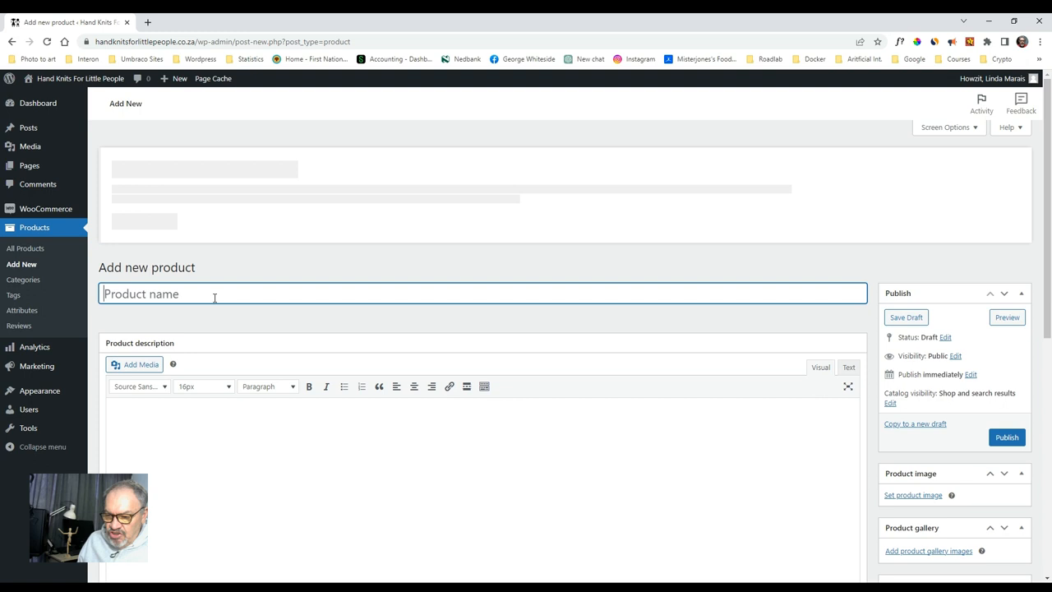
{"action": "type", "text": "Example for demo"}
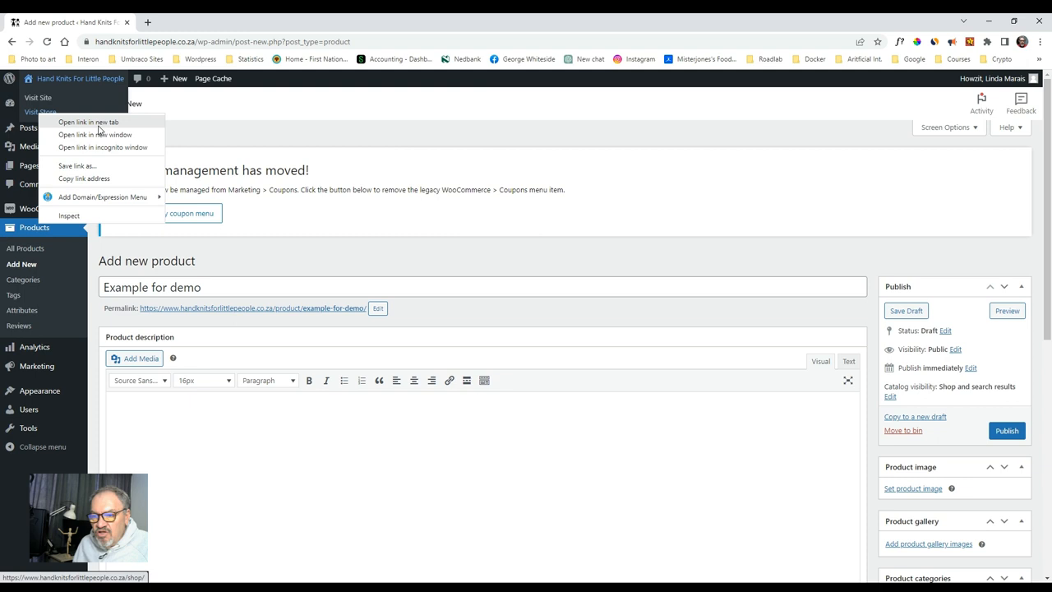
View the Beanies storefront page in a new tab for reference, then return to the editor.
{"action": "left_click", "coordinate": [92, 121]}
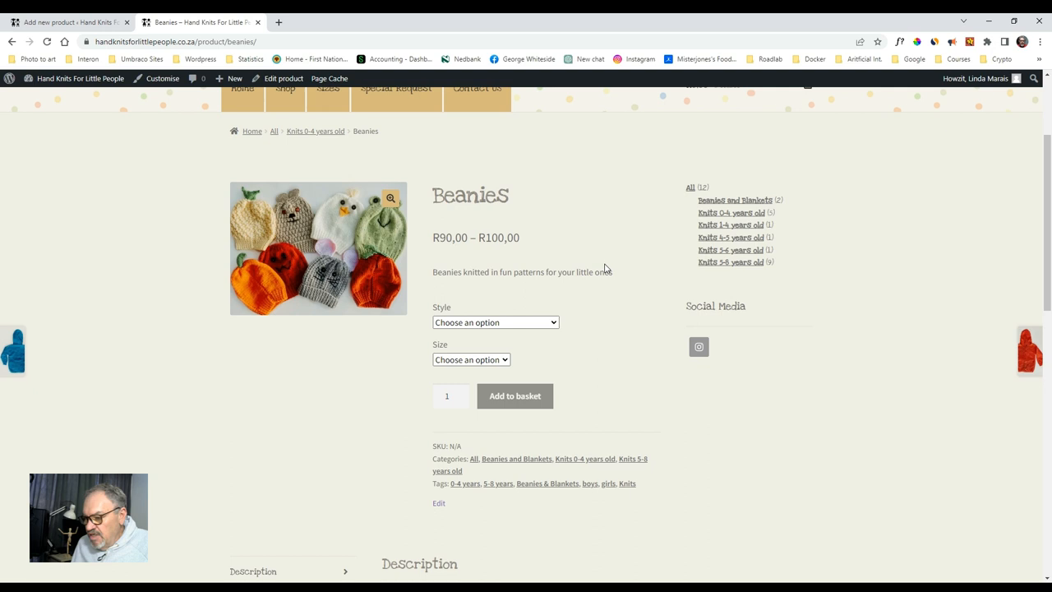
{"action": "scroll", "scroll_direction": "down", "scroll_amount": 3}
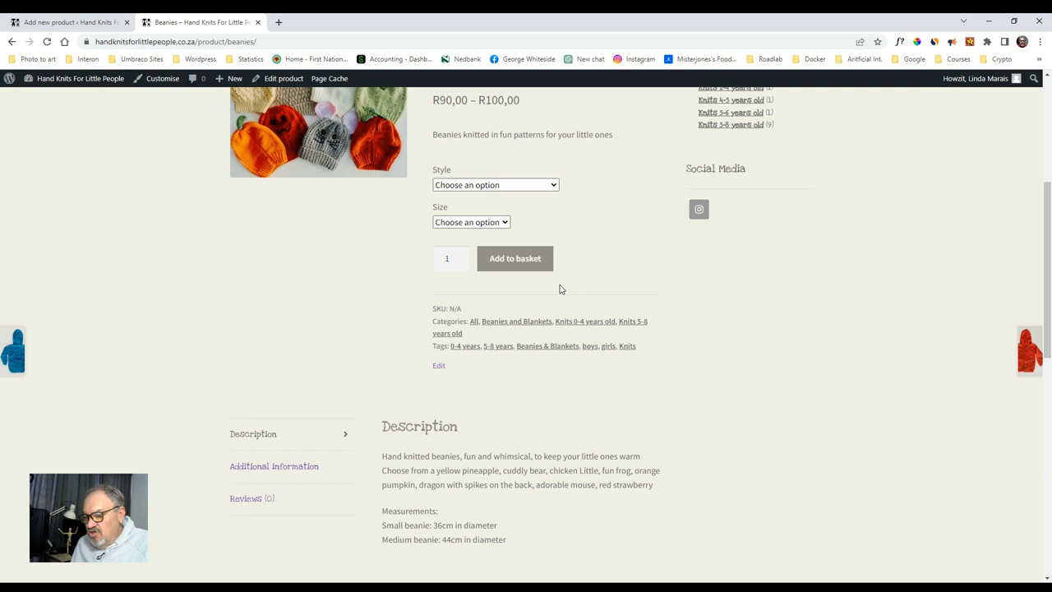
{"action": "left_click", "coordinate": [69, 22]}
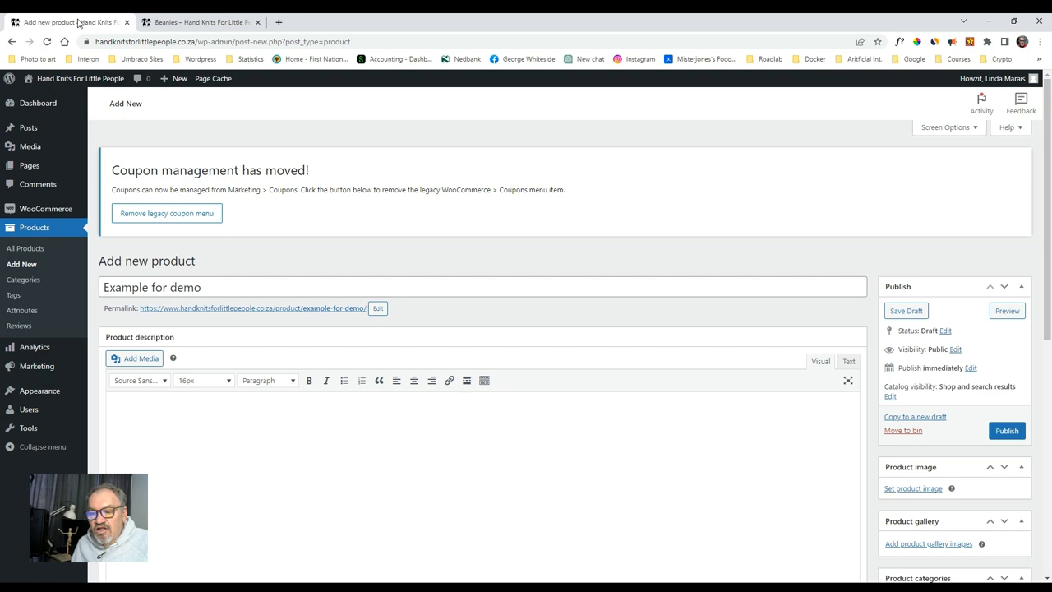
Enter 'Long description here' as the description and a short description below it.
{"action": "scroll", "scroll_direction": "down", "scroll_amount": 3}
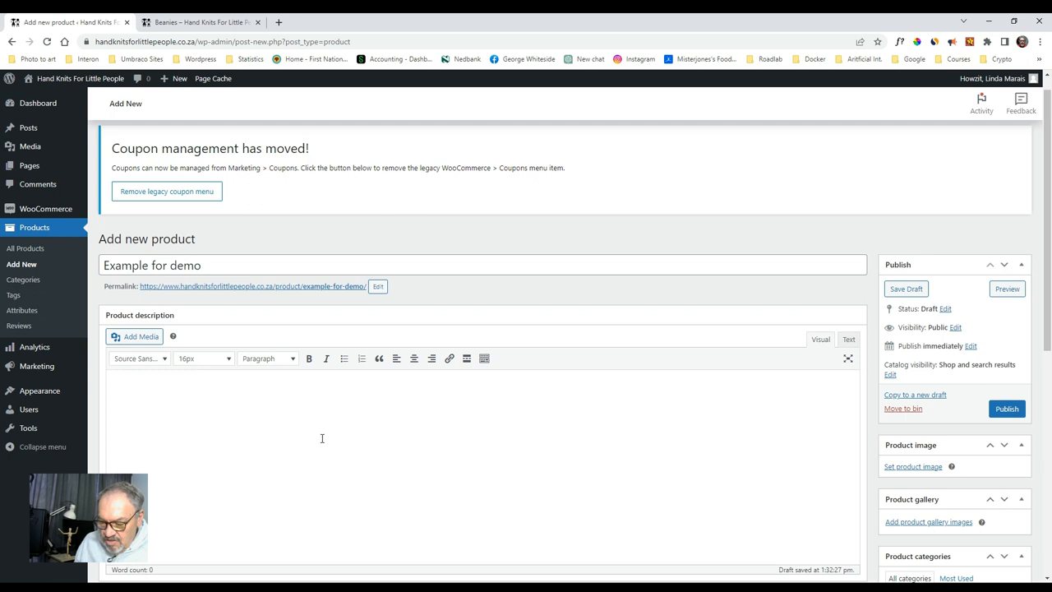
{"action": "type", "text": "LOng description here"}
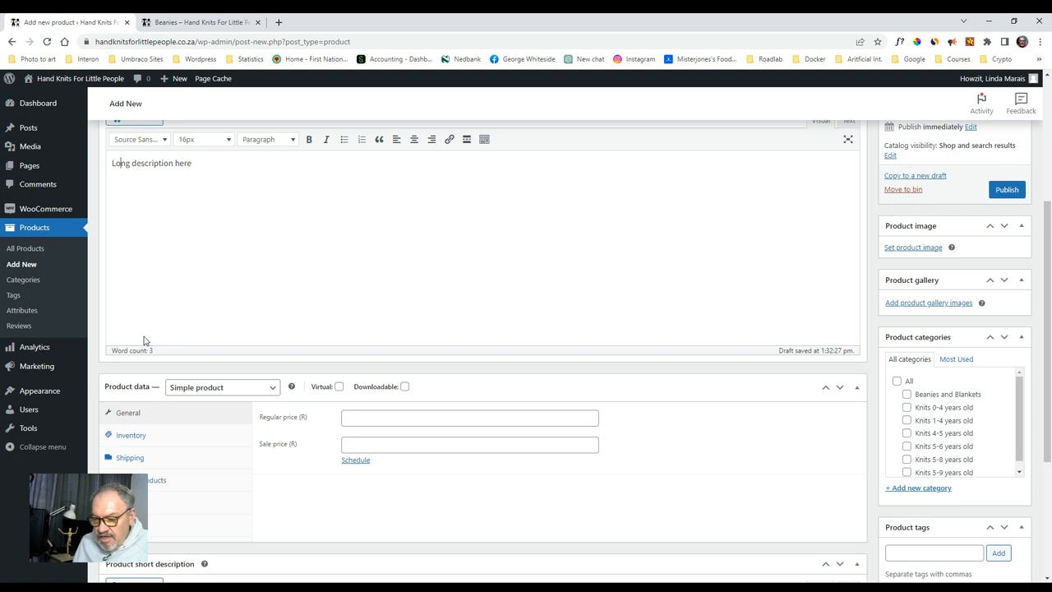
{"action": "type", "text": "Short descrip"}
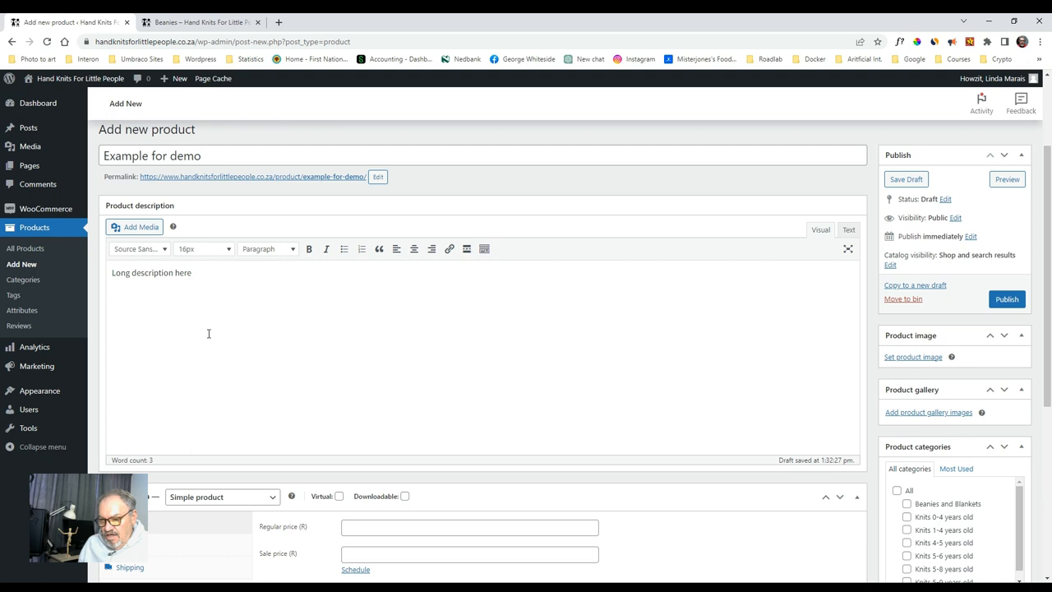
{"action": "left_click", "coordinate": [906, 178]}
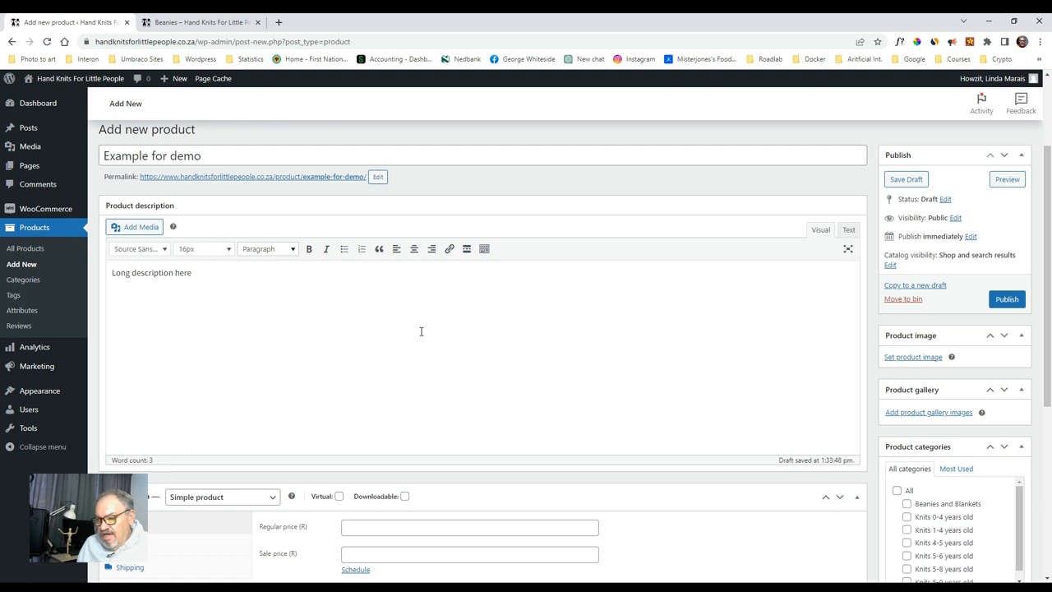
{"action": "mouse_move", "coordinate": [397, 250]}
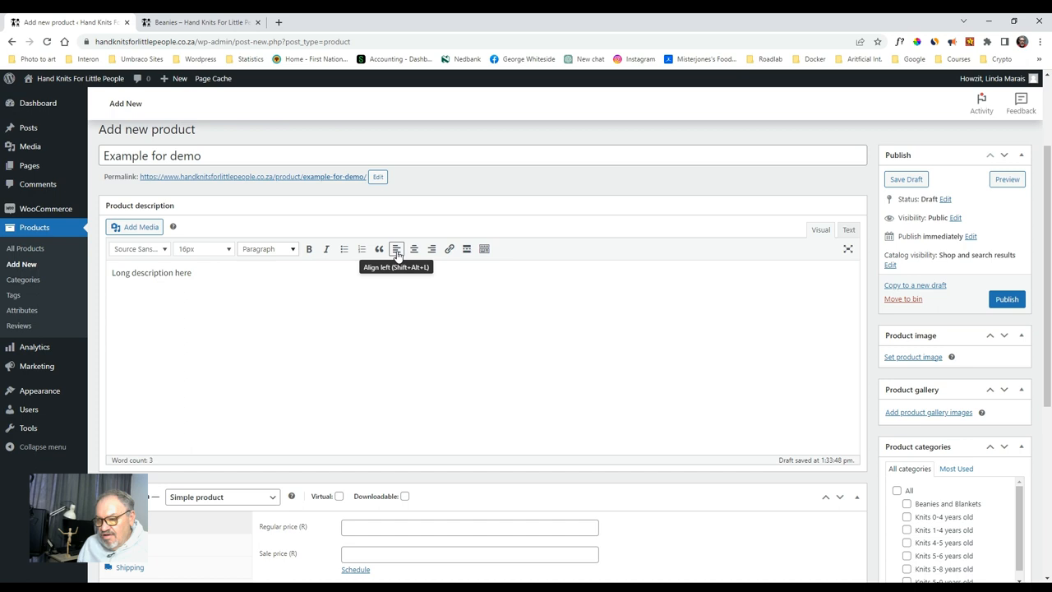
{"action": "mouse_move", "coordinate": [478, 346]}
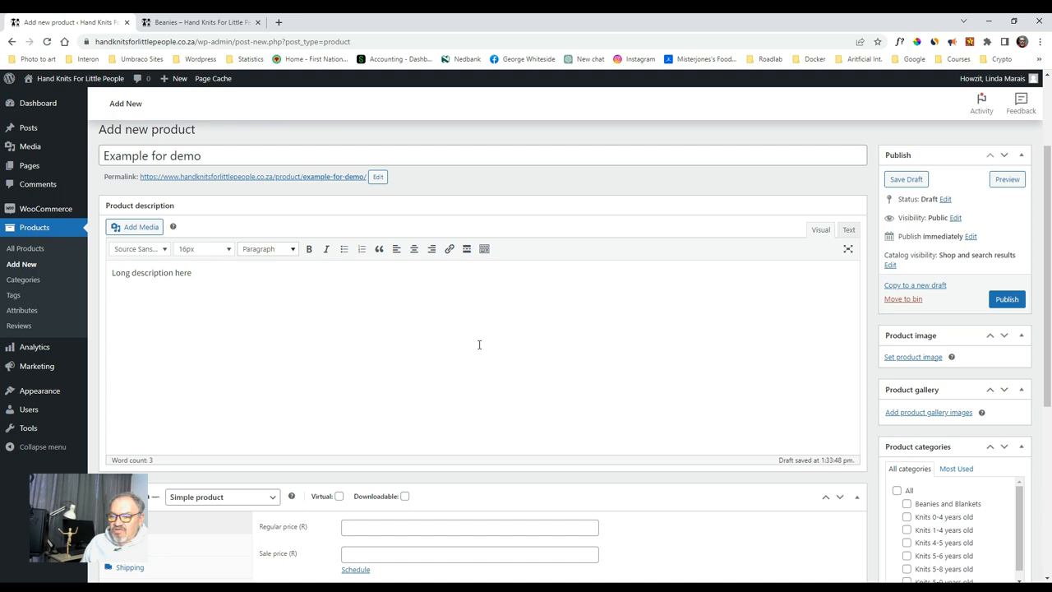
{"action": "scroll", "scroll_direction": "down", "scroll_amount": 3}
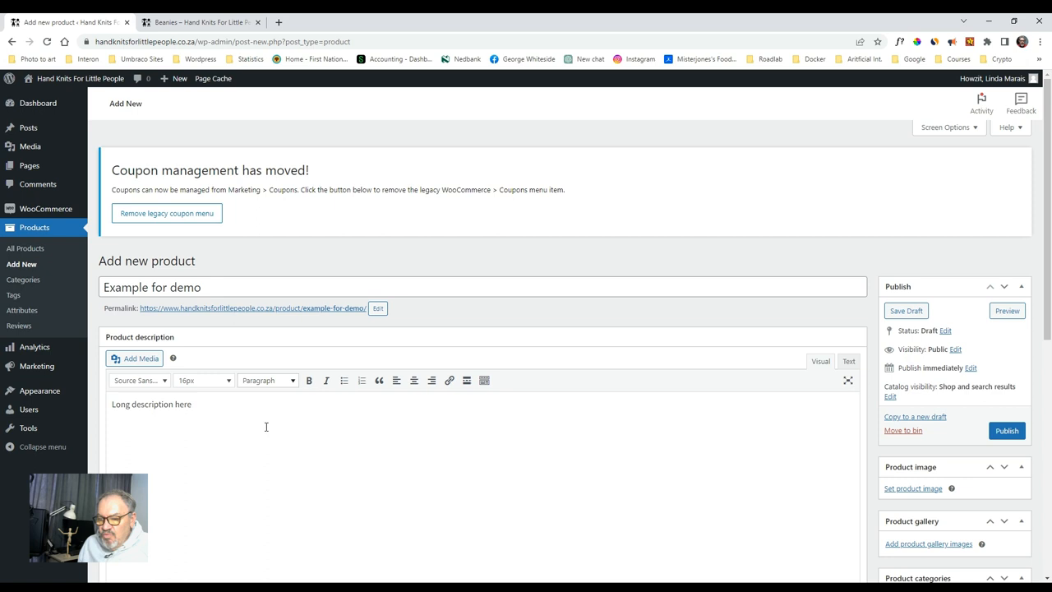
Set the regular price to 1000 and show the Inventory settings.
{"action": "scroll", "scroll_direction": "down", "scroll_amount": 3}
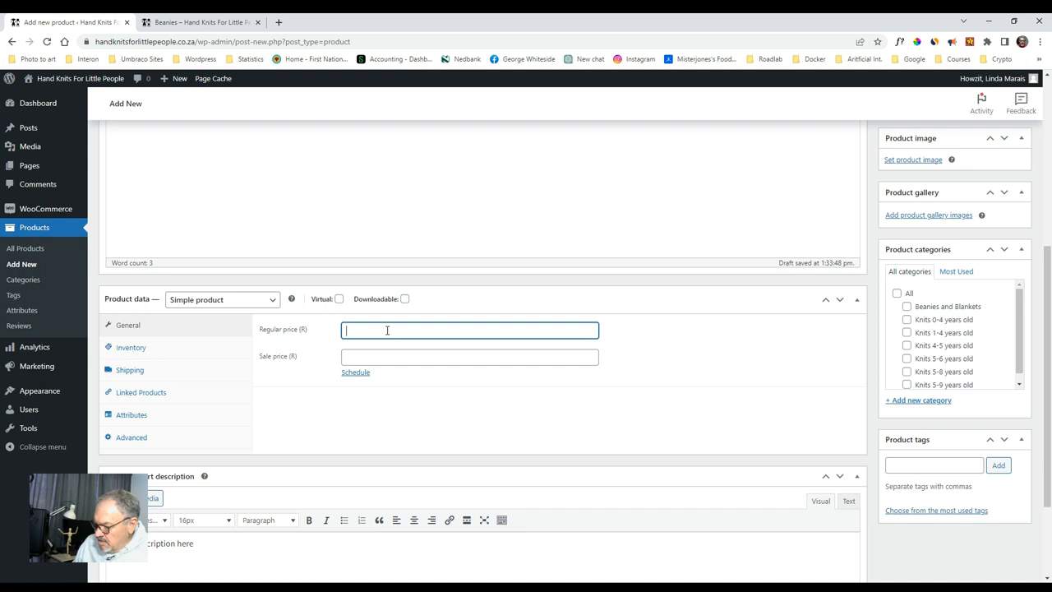
{"action": "type", "text": "1000"}
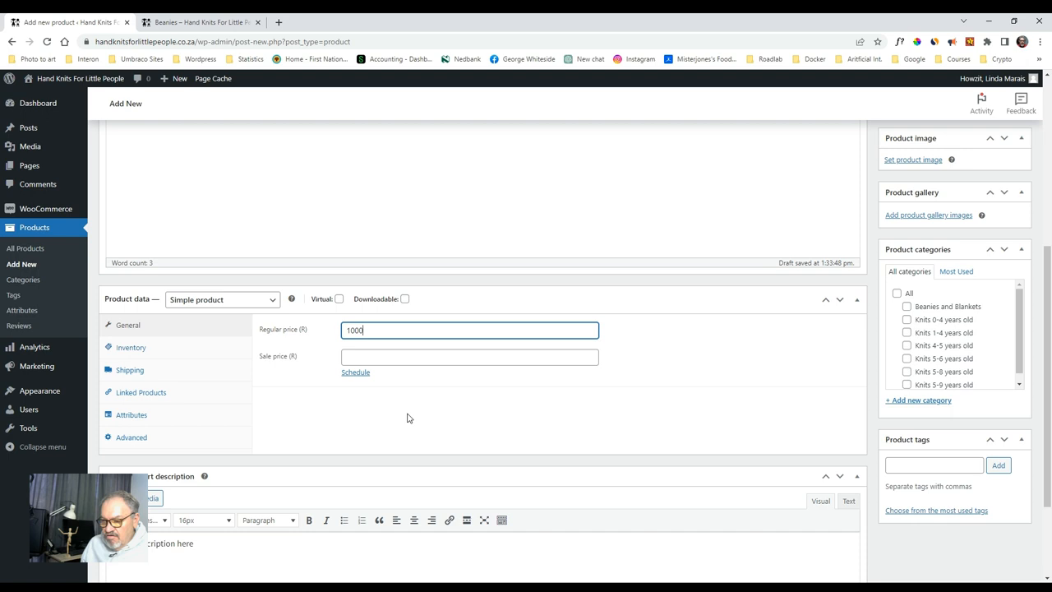
{"action": "left_click", "coordinate": [130, 349]}
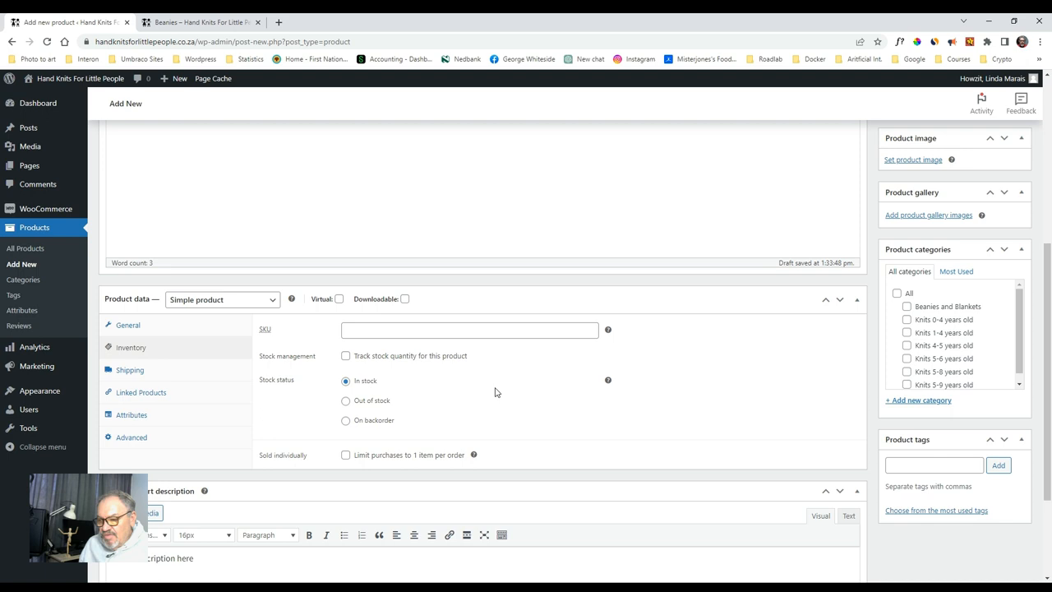
Leave Track stock quantity off with In stock status and show the Shipping settings.
{"action": "left_click", "coordinate": [345, 355]}
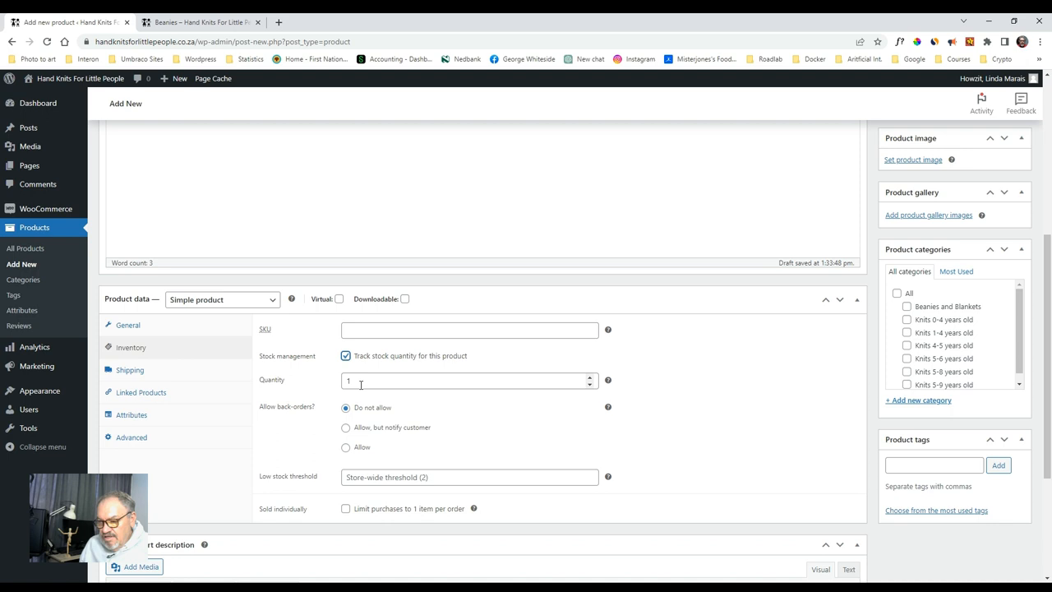
{"action": "left_click", "coordinate": [345, 355]}
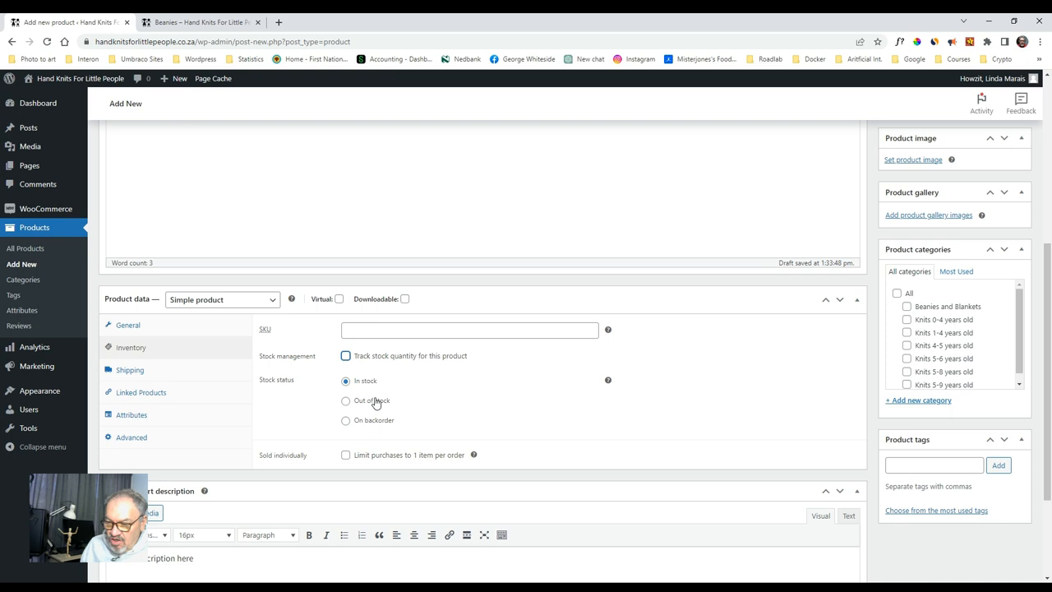
{"action": "mouse_move", "coordinate": [520, 400]}
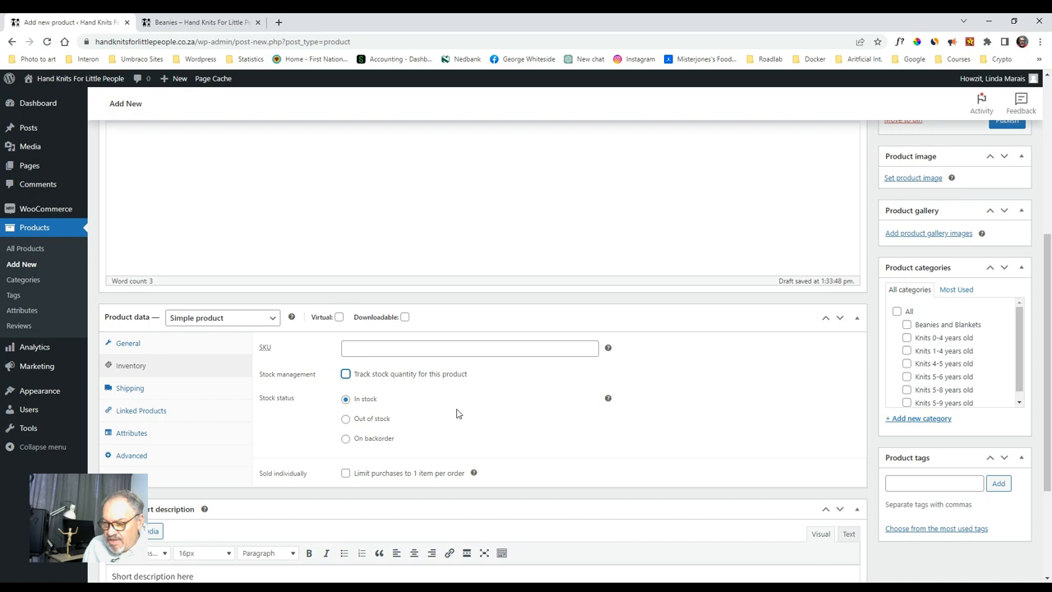
{"action": "left_click", "coordinate": [128, 388]}
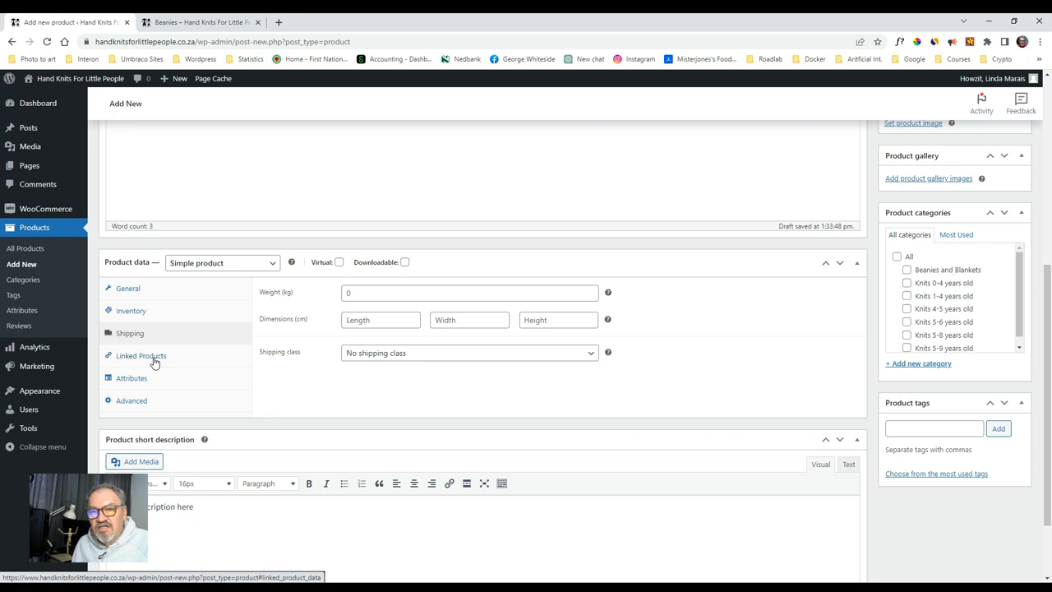
Link the yellow pineapple Beanies variant as an upsell under Linked Products.
{"action": "left_click", "coordinate": [142, 356]}
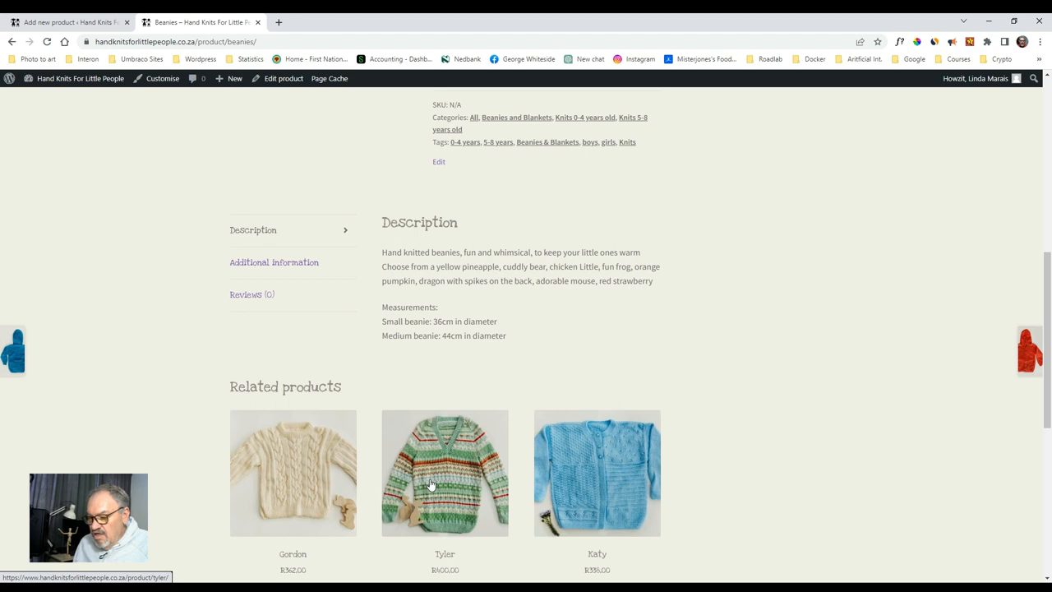
{"action": "left_click", "coordinate": [62, 23]}
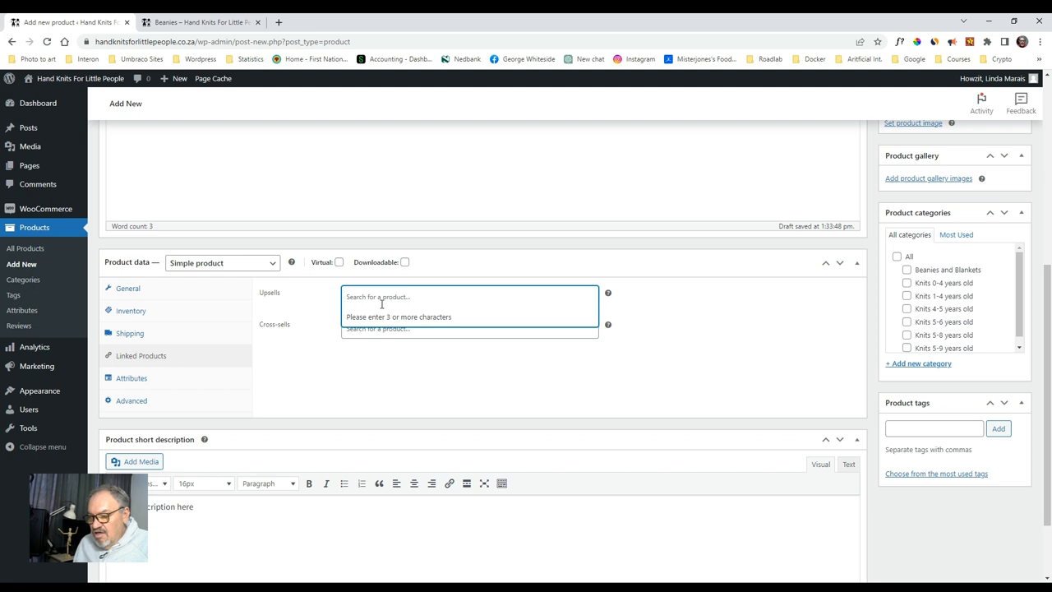
{"action": "mouse_move", "coordinate": [374, 299]}
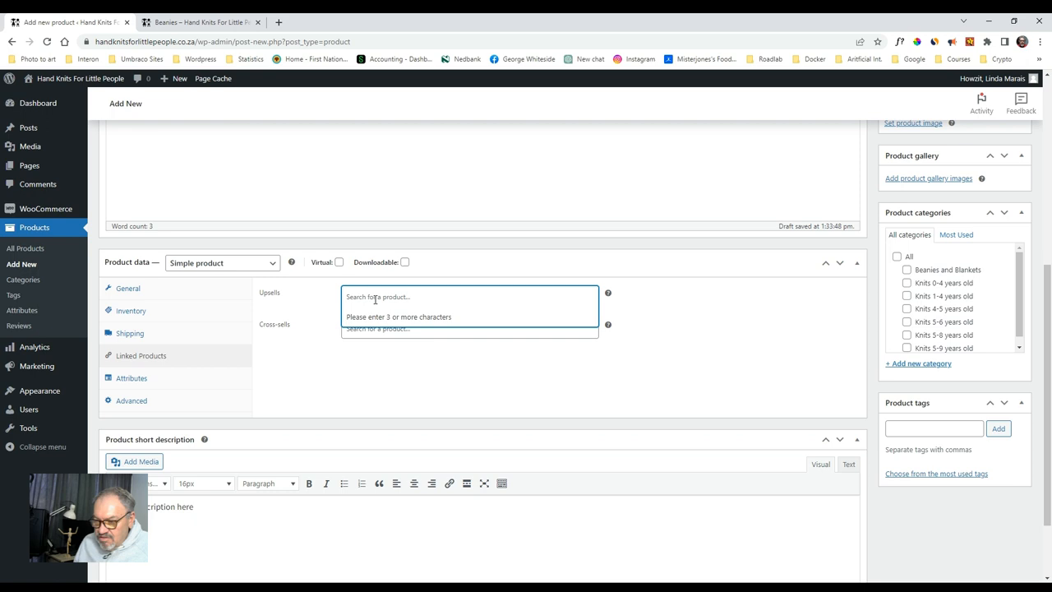
{"action": "type", "text": "bean"}
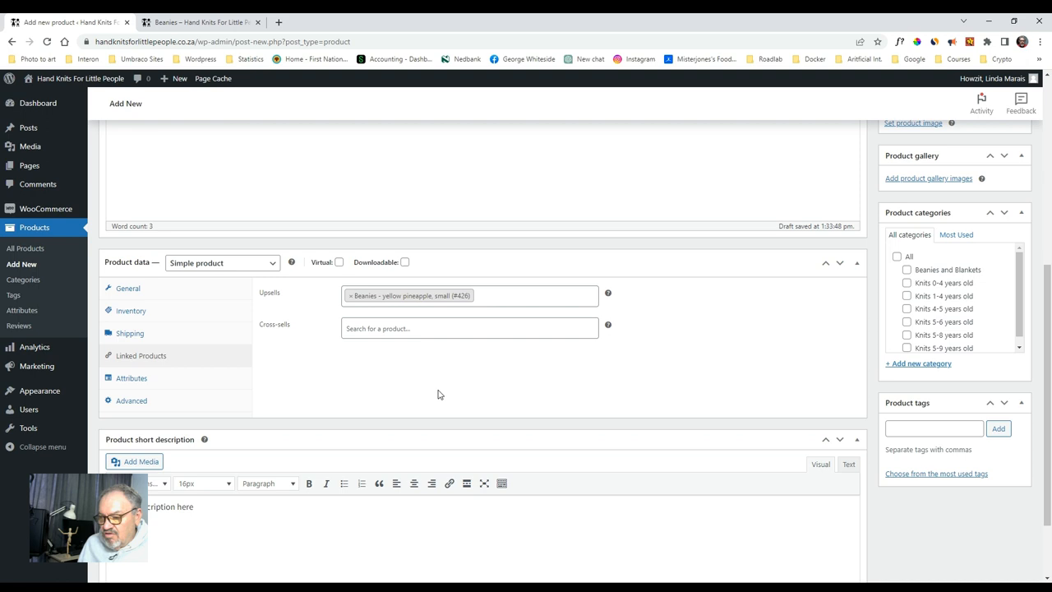
{"action": "left_click", "coordinate": [131, 378]}
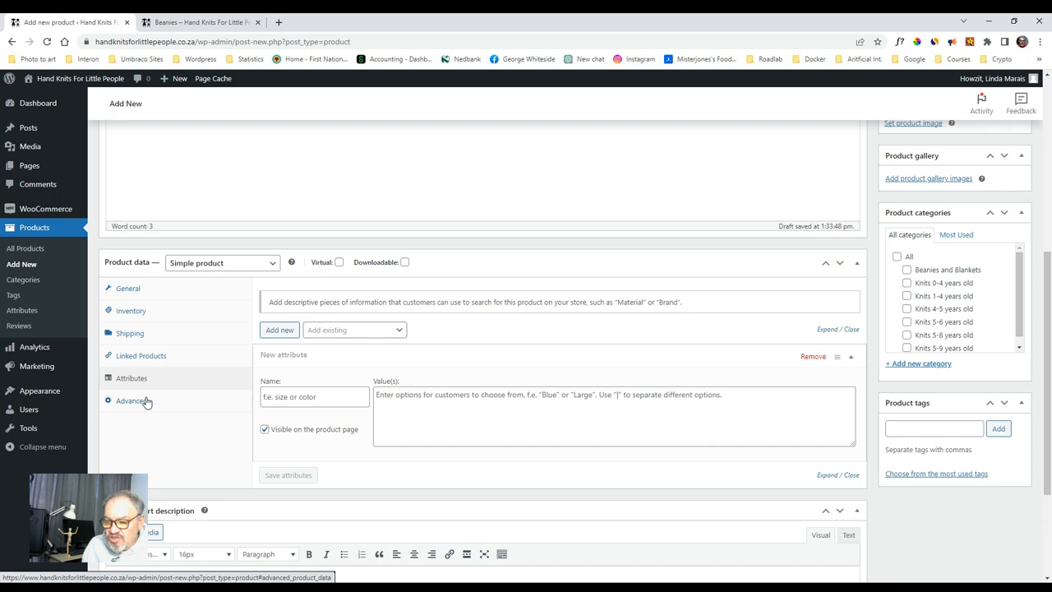
{"action": "left_click", "coordinate": [128, 288]}
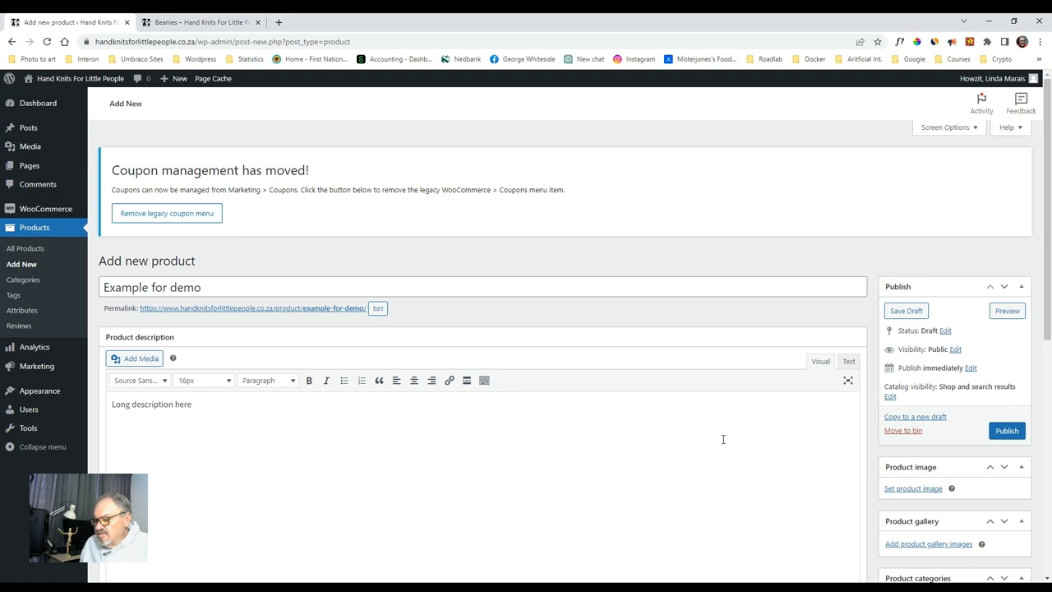
{"action": "mouse_move", "coordinate": [799, 477]}
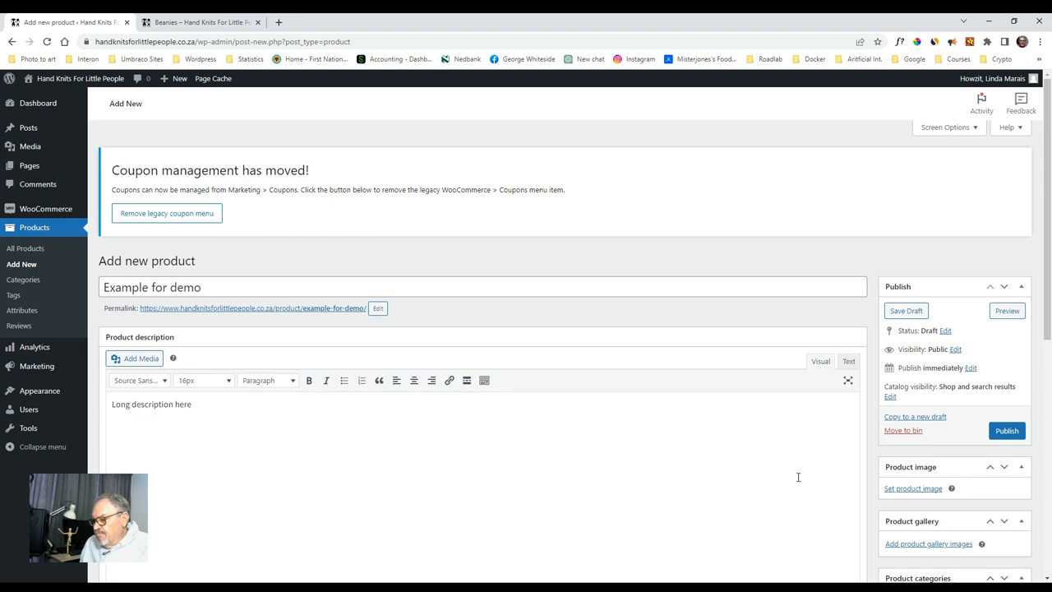
{"action": "scroll", "scroll_direction": "down", "scroll_amount": 3}
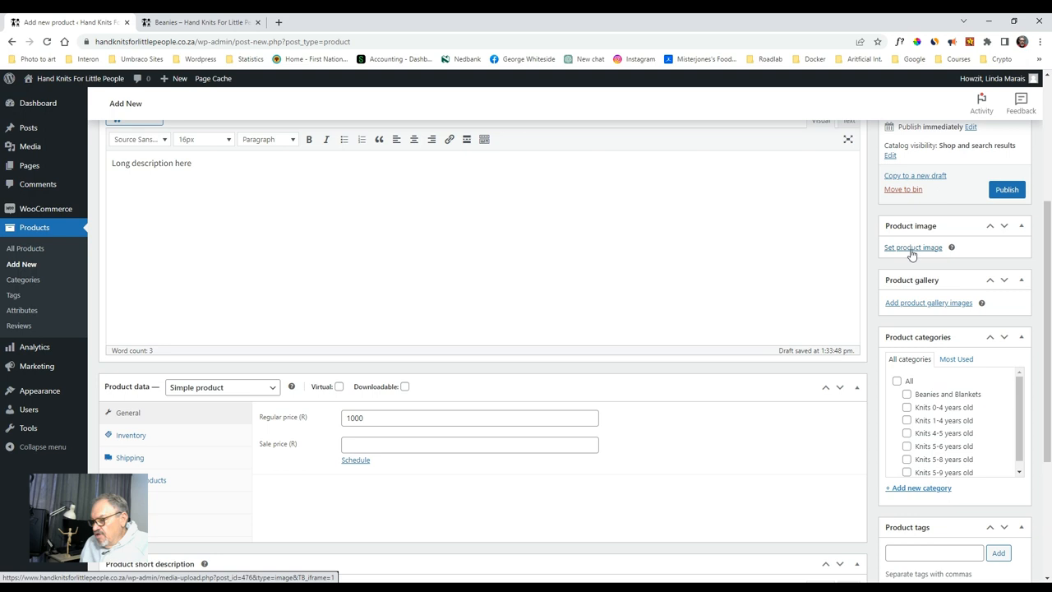
Set the girl-with-painted-hands photo from the Media Library as the product image.
{"action": "left_click", "coordinate": [913, 246]}
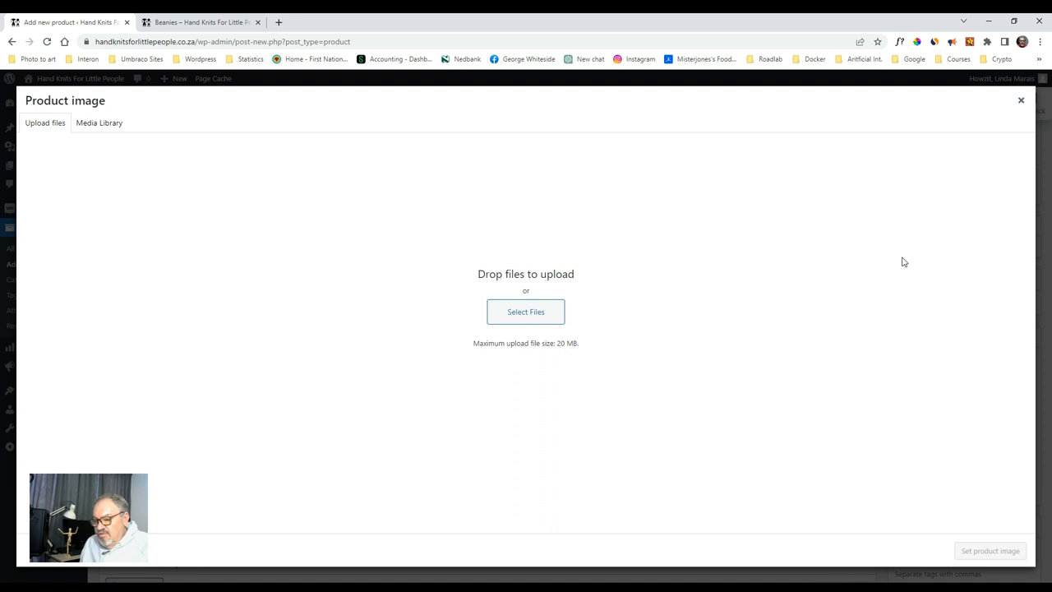
{"action": "left_click", "coordinate": [98, 121]}
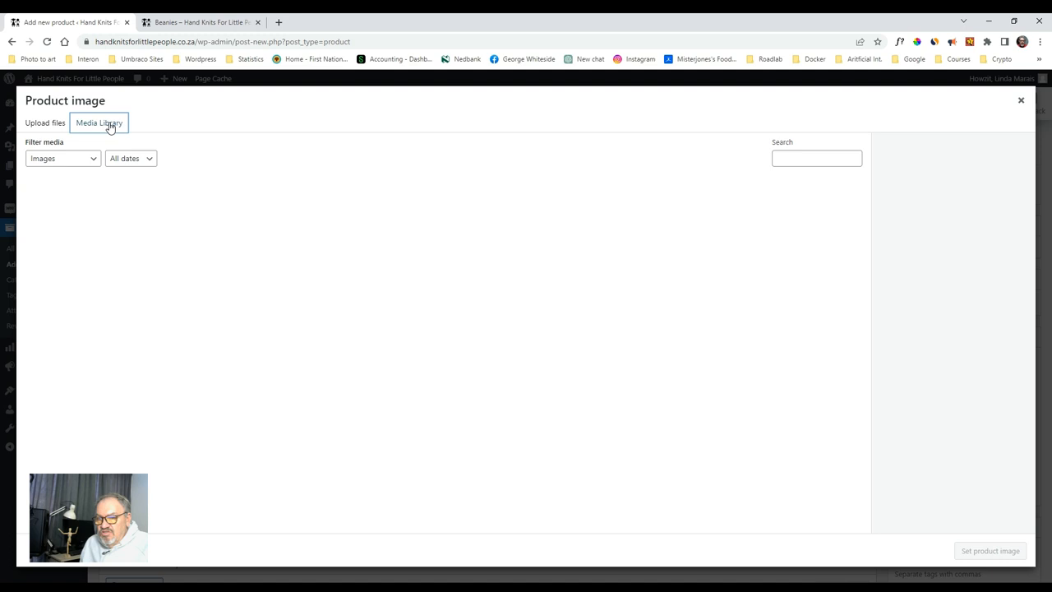
{"action": "left_click", "coordinate": [61, 227]}
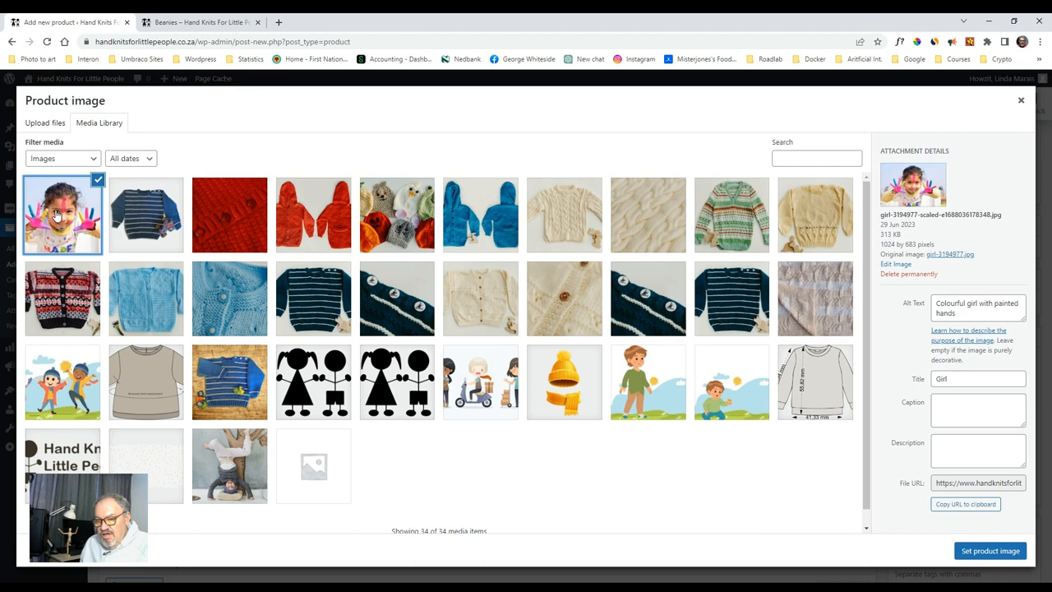
{"action": "left_click", "coordinate": [987, 551]}
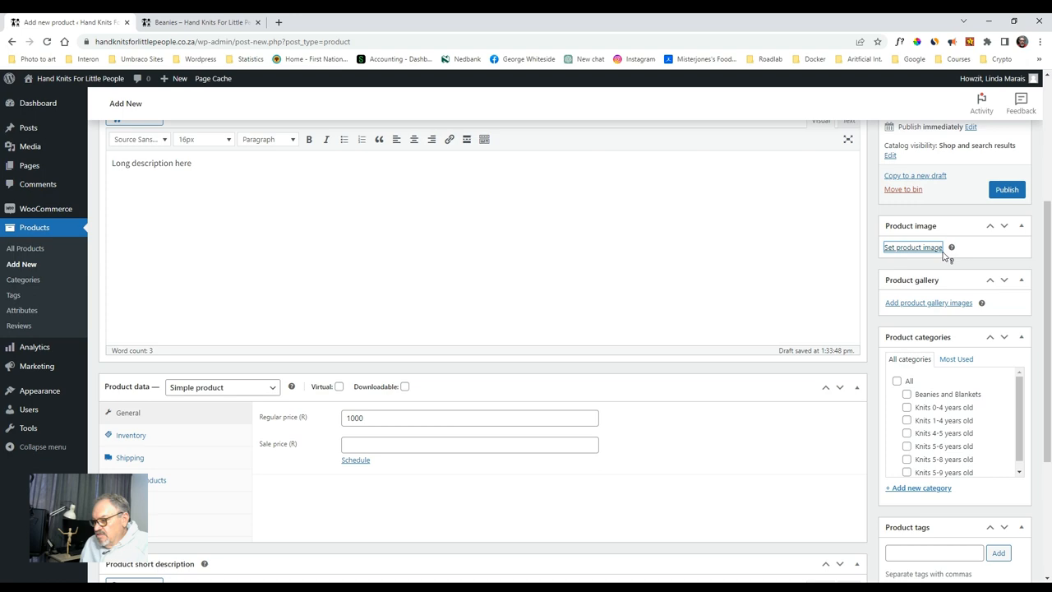
Browse the storefront Beanies page and view the Katy jacket's photo lightbox.
{"action": "left_click", "coordinate": [201, 20]}
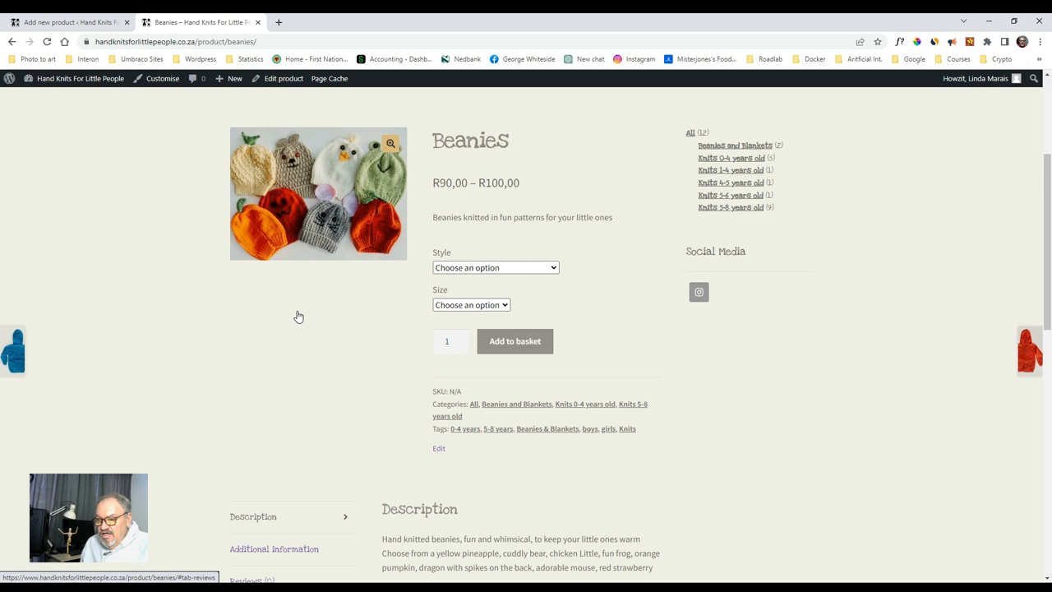
{"action": "scroll", "scroll_direction": "down", "scroll_amount": 3}
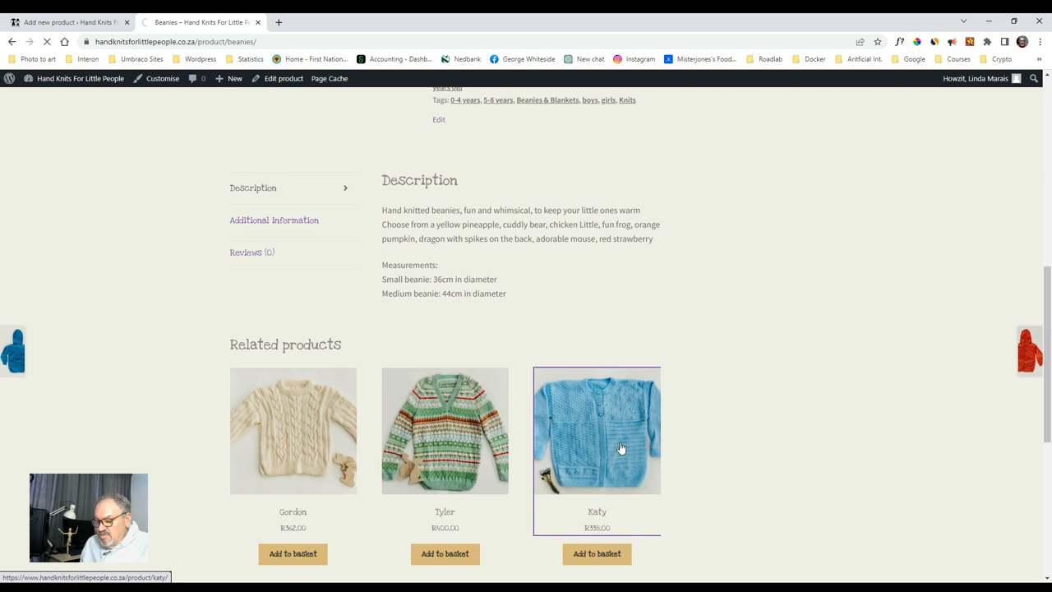
{"action": "scroll", "scroll_direction": "down", "scroll_amount": 3}
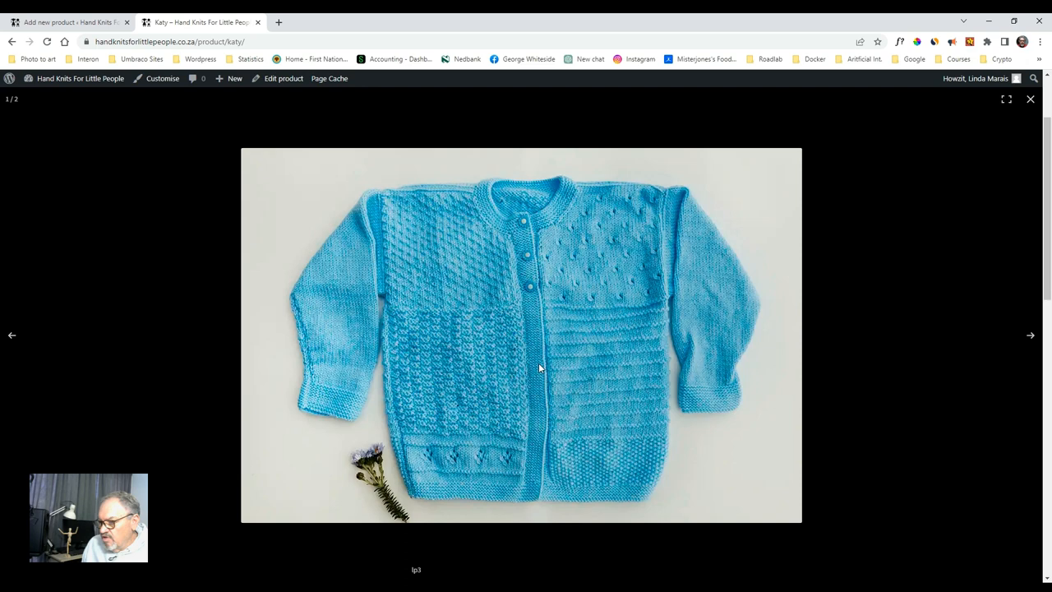
{"action": "left_click", "coordinate": [1030, 98]}
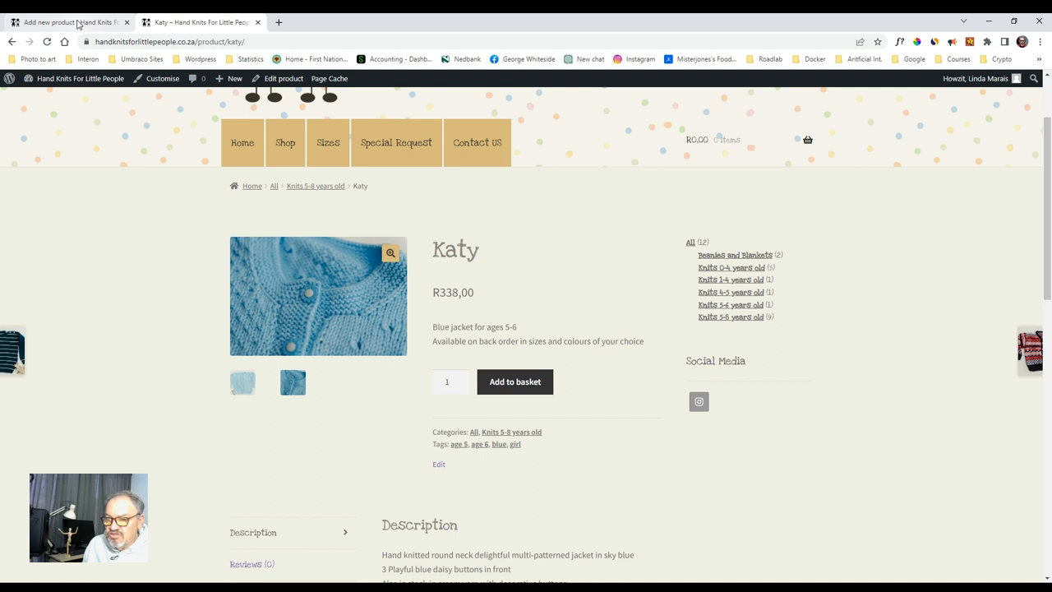
Add several knitted garment photos from the media library to the product gallery.
{"action": "left_click", "coordinate": [74, 20]}
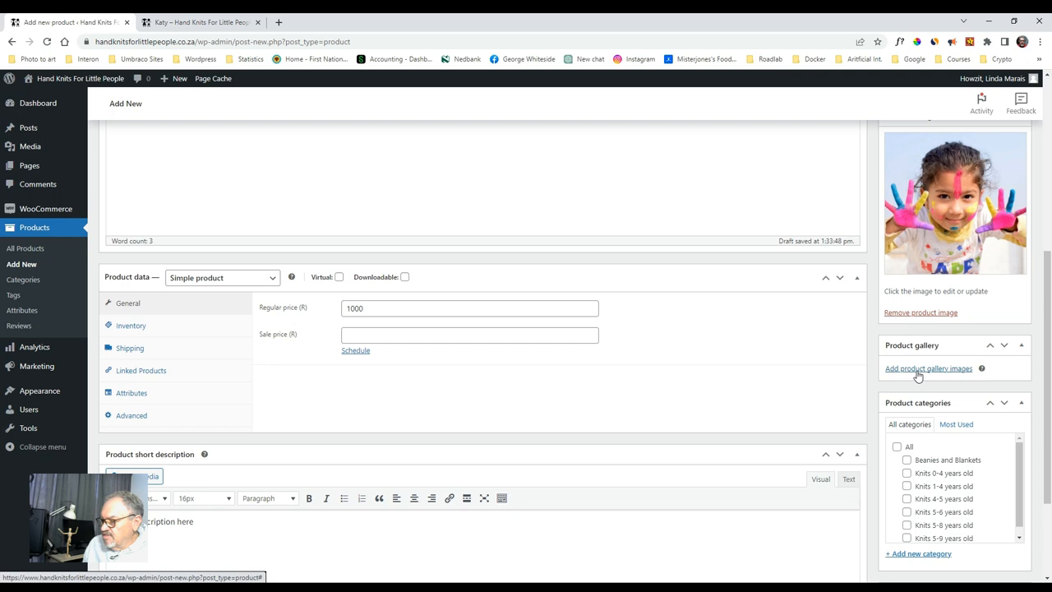
{"action": "left_click", "coordinate": [929, 368]}
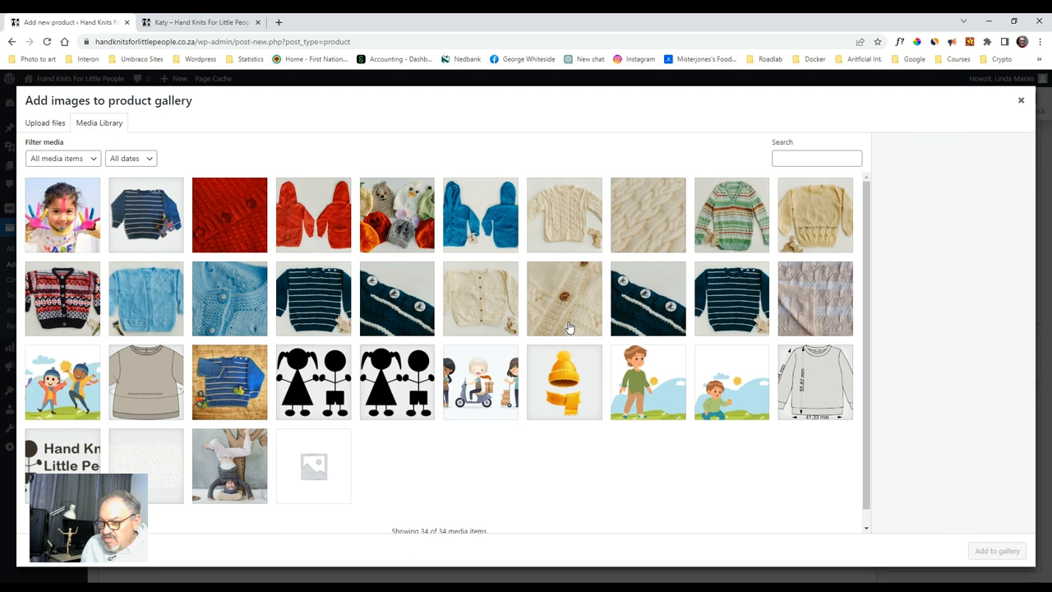
{"action": "left_click", "coordinate": [564, 217]}
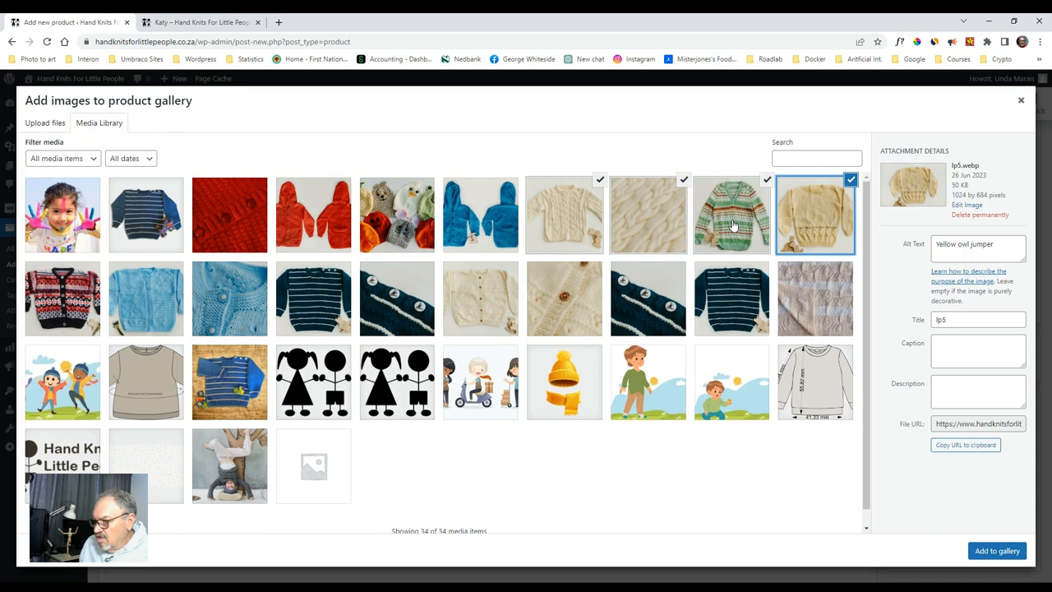
{"action": "left_click", "coordinate": [1000, 549]}
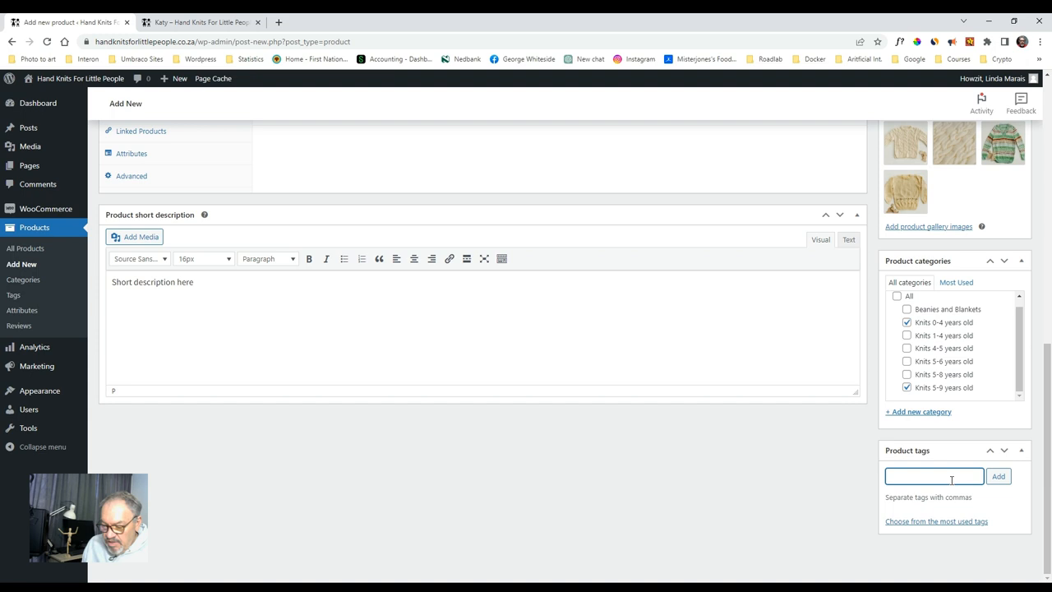
Tag the product 'bundle', then add 'girl' from the most used tags.
{"action": "type", "text": "bundle"}
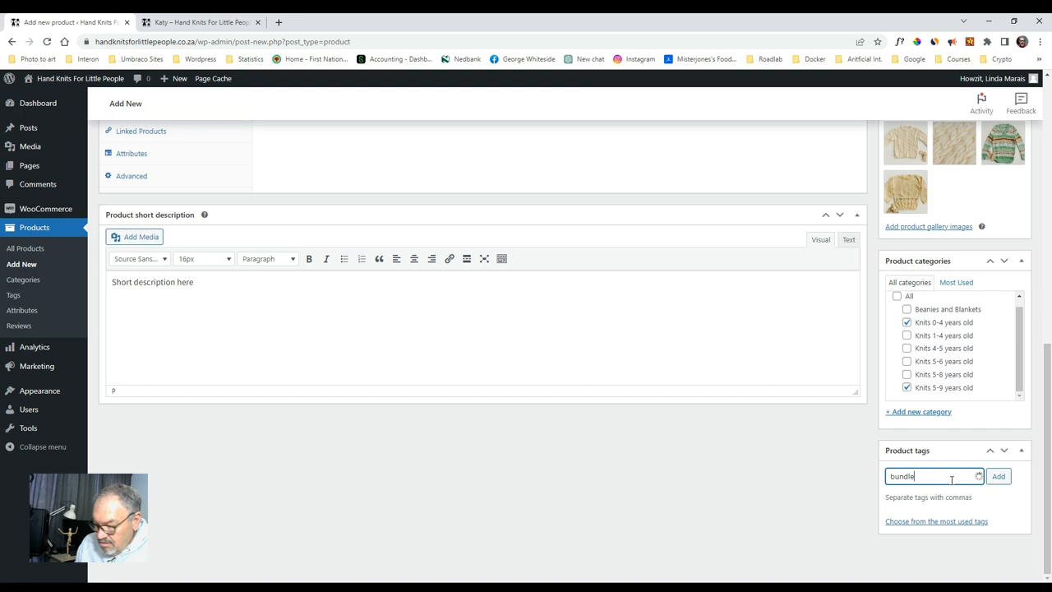
{"action": "left_click", "coordinate": [1005, 477]}
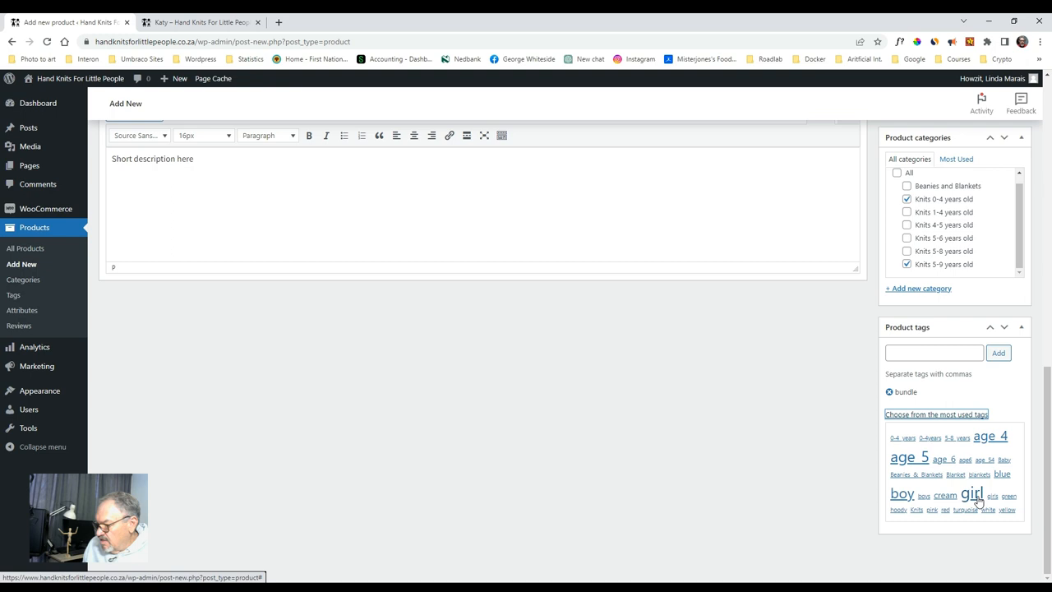
{"action": "left_click", "coordinate": [977, 493]}
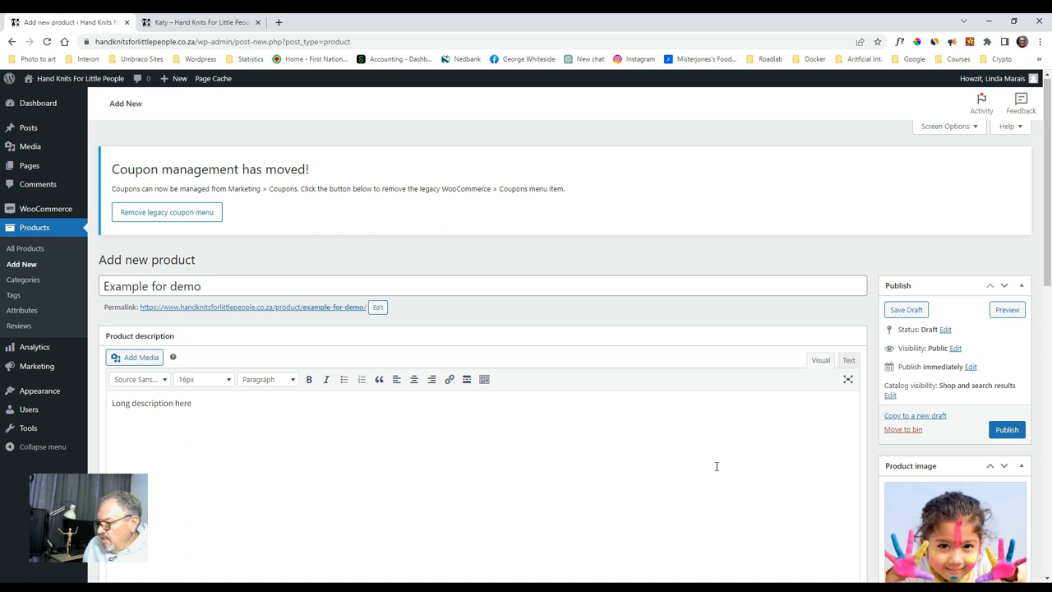
Enter a sale price of 500 under the 1000 regular price.
{"action": "scroll", "scroll_direction": "down", "scroll_amount": 3}
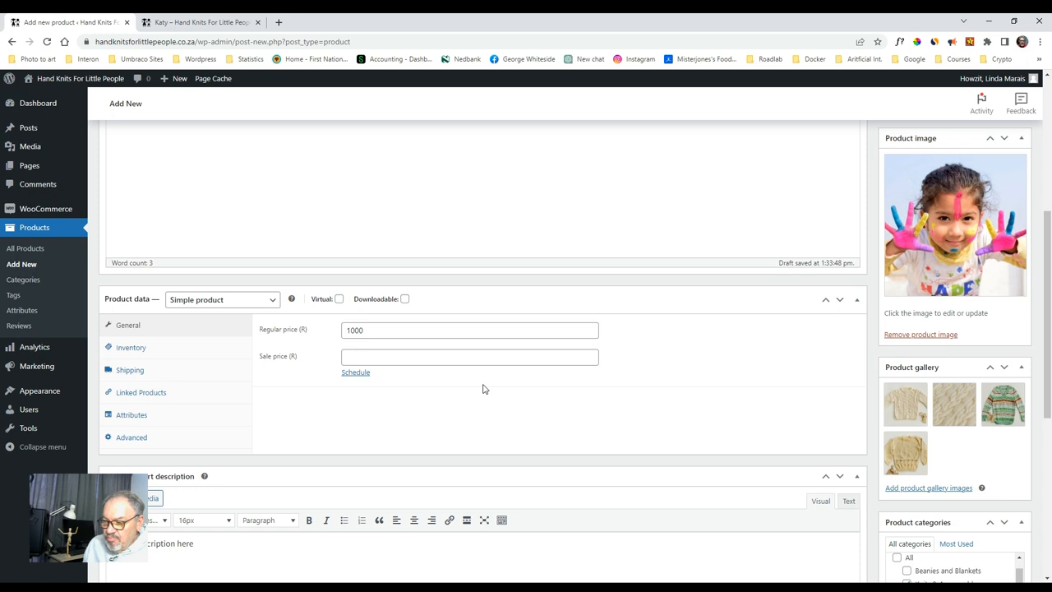
{"action": "left_click", "coordinate": [471, 358]}
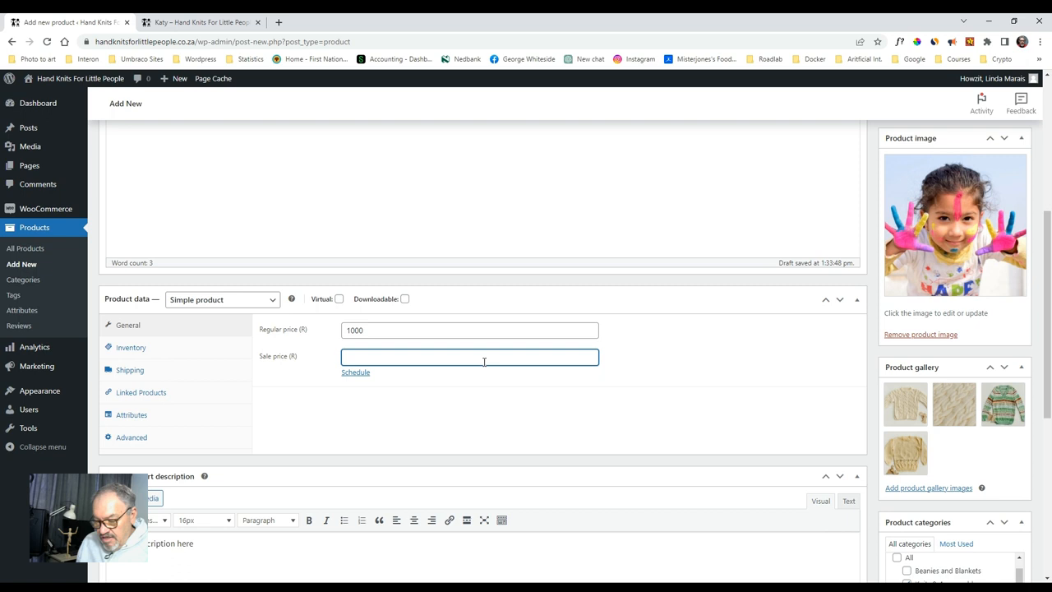
{"action": "type", "text": "500"}
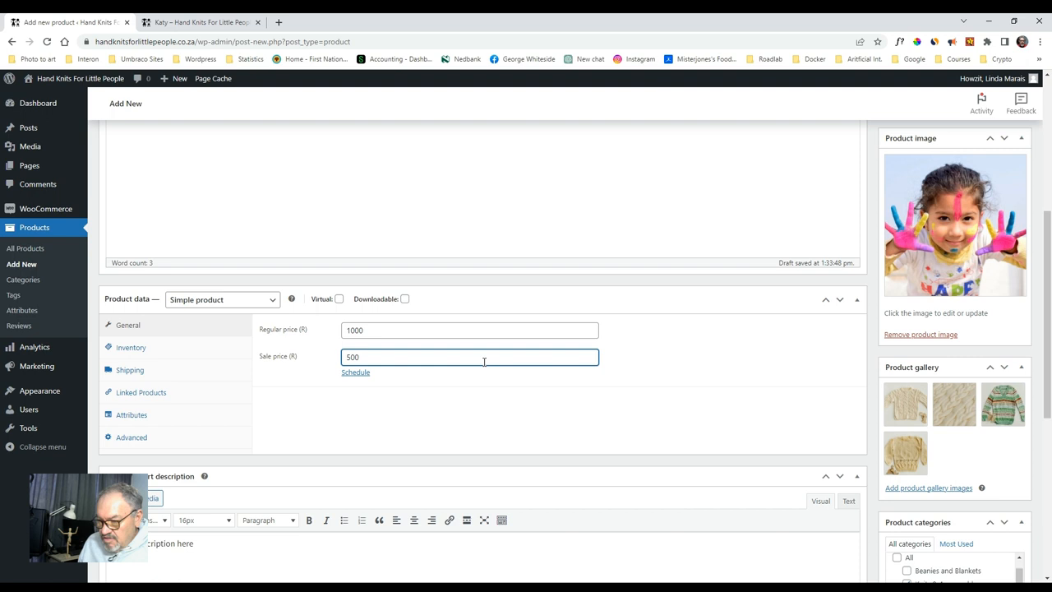
Schedule the sale to end 25 December 2023, then cancel the schedule again.
{"action": "left_click", "coordinate": [355, 371]}
{"action": "type", "text": "2023-12-01"}
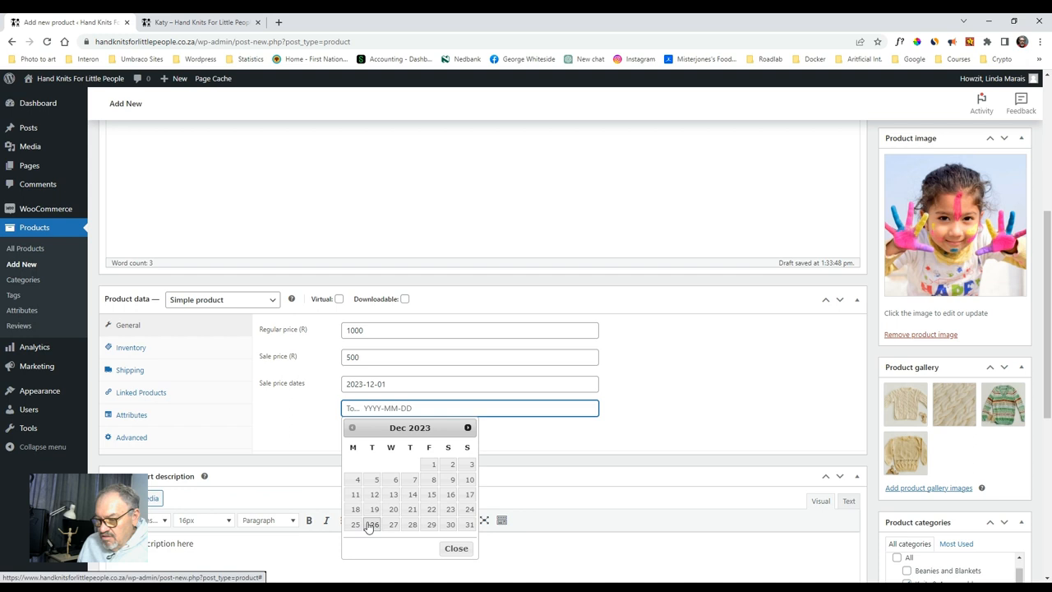
{"action": "left_click", "coordinate": [372, 525]}
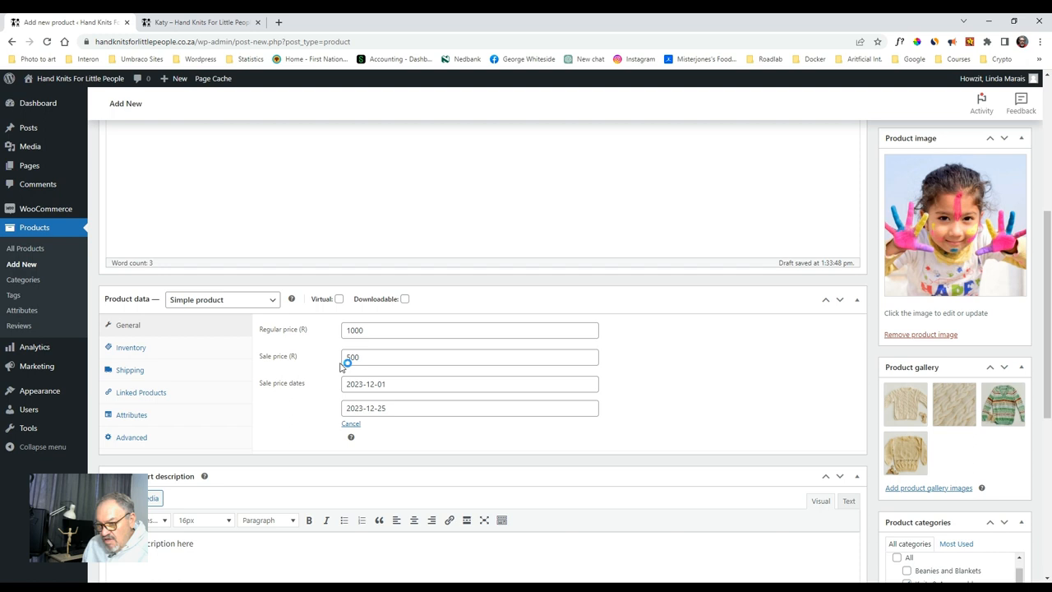
{"action": "left_click", "coordinate": [471, 385]}
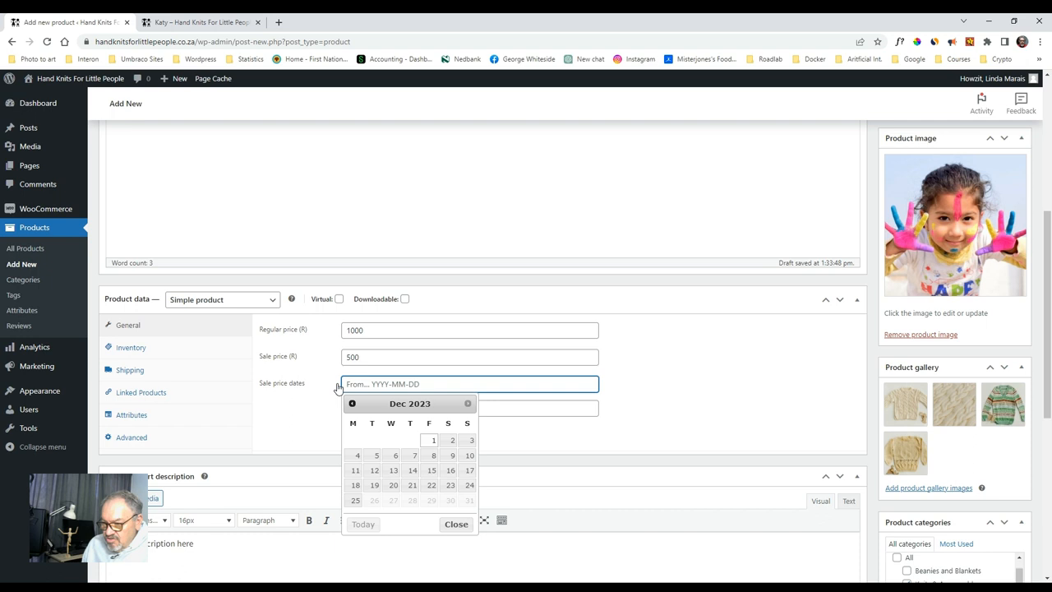
{"action": "left_click", "coordinate": [453, 525]}
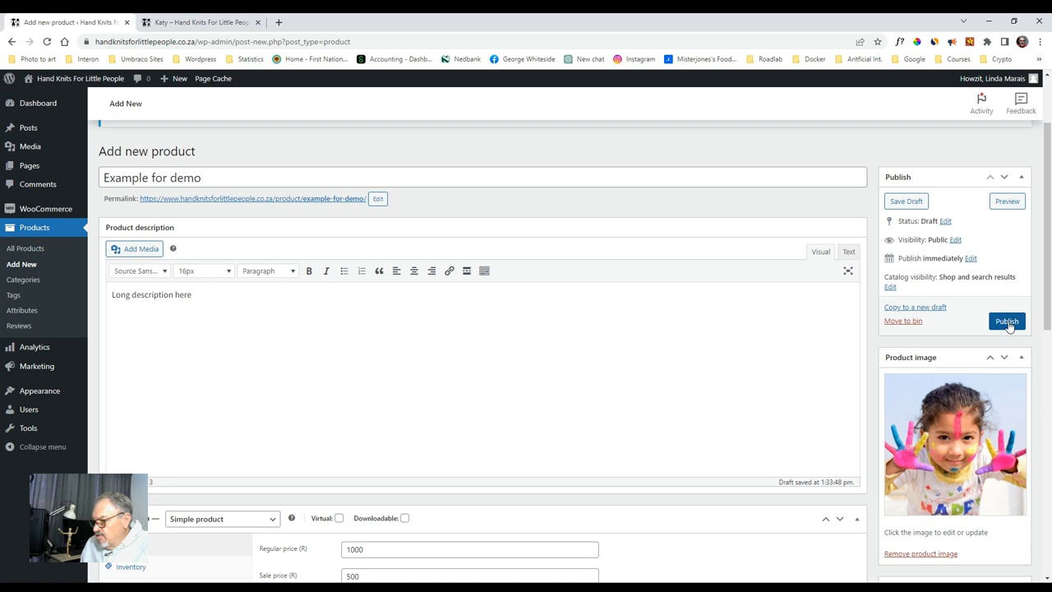
Publish the Example for demo product.
{"action": "left_click", "coordinate": [1006, 321]}
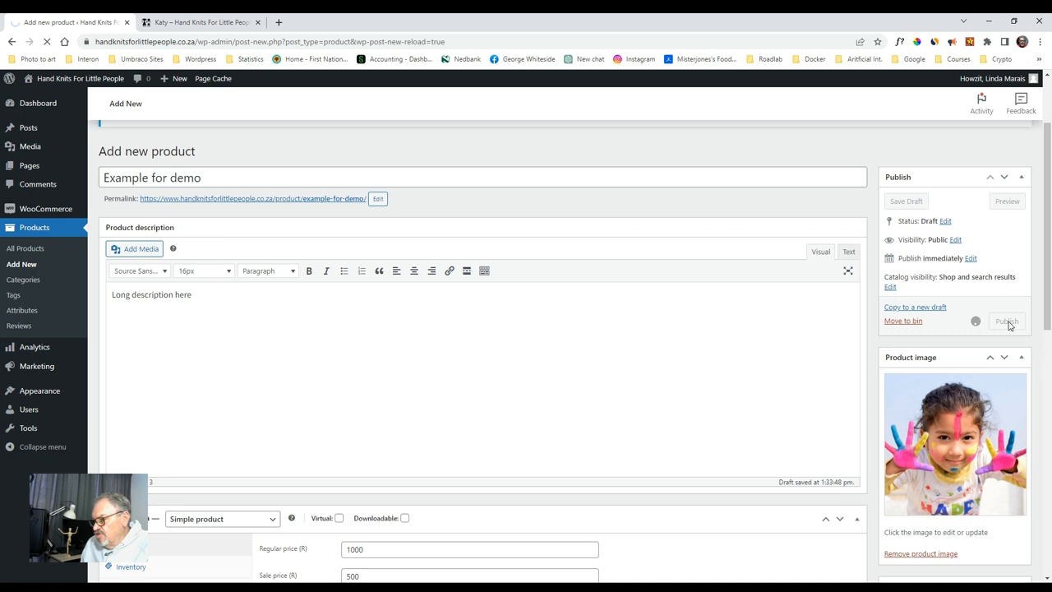
{"action": "left_click", "coordinate": [1006, 321]}
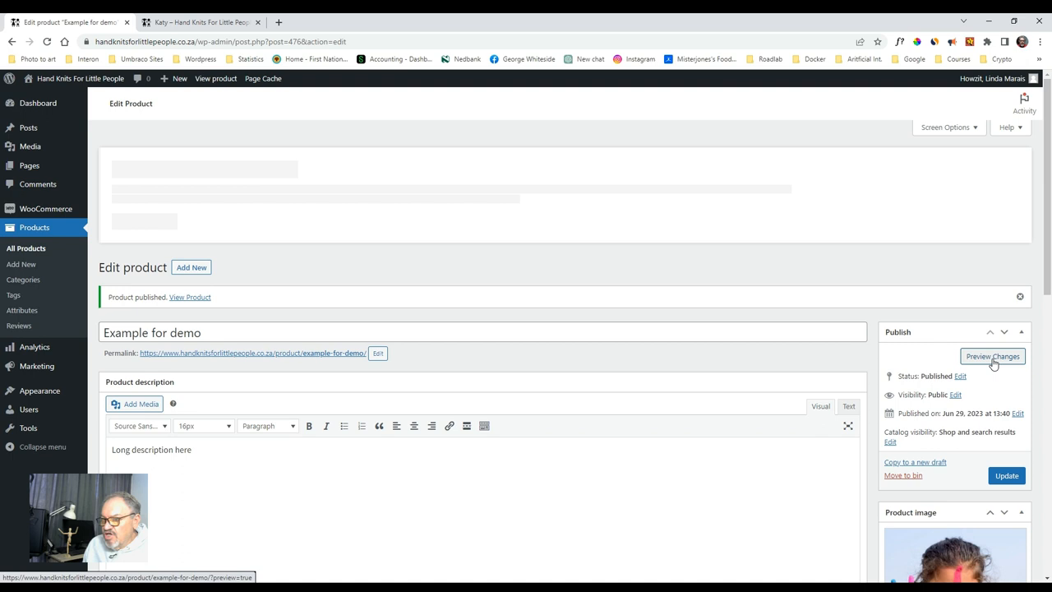
Preview Example for demo on the storefront, browsing its gallery photos, lightbox and details.
{"action": "left_click", "coordinate": [993, 355]}
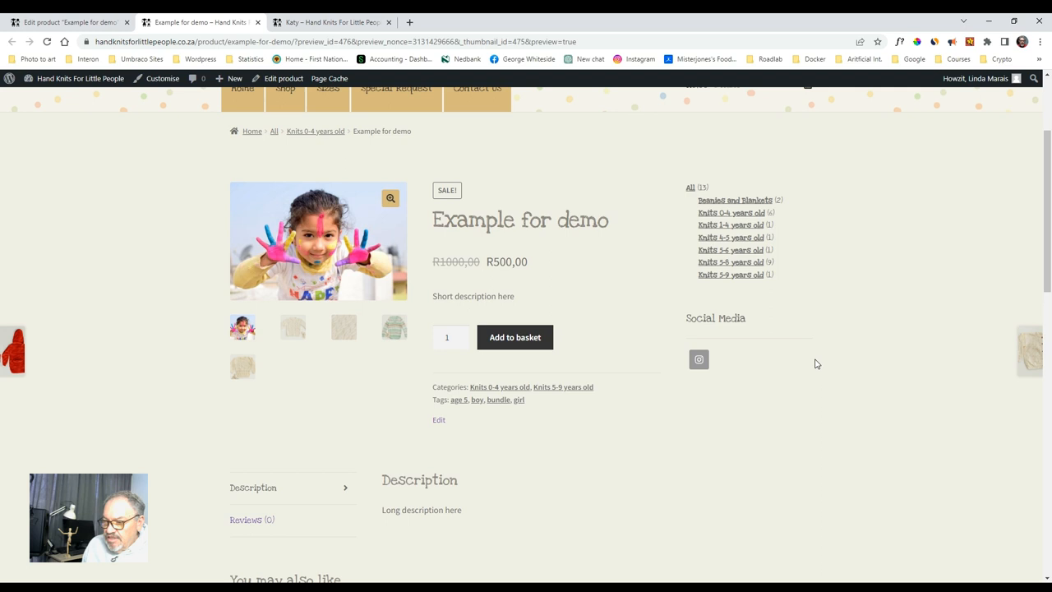
{"action": "mouse_move", "coordinate": [454, 281]}
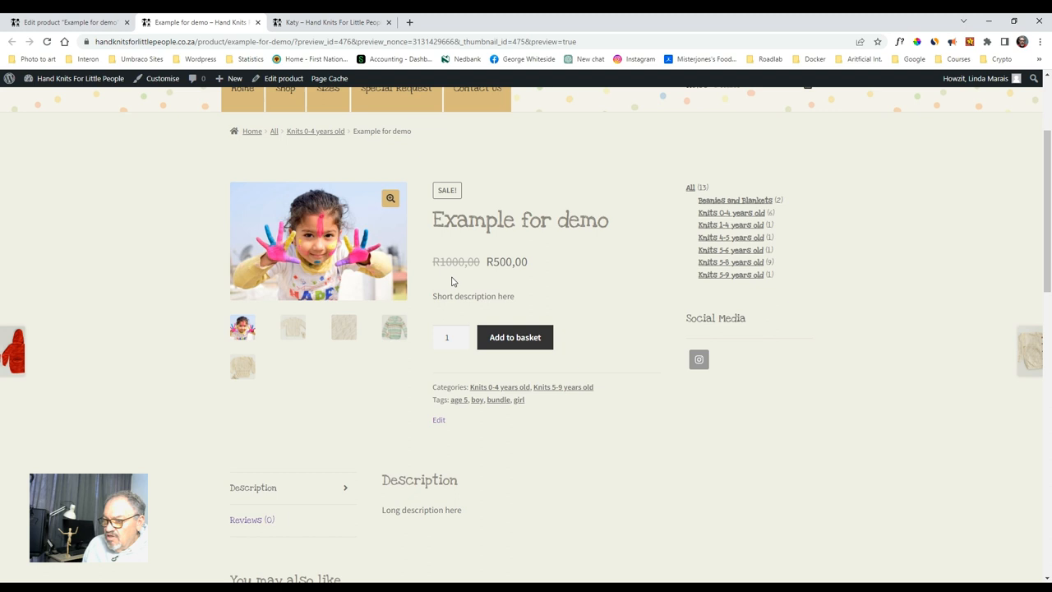
{"action": "left_click", "coordinate": [393, 327]}
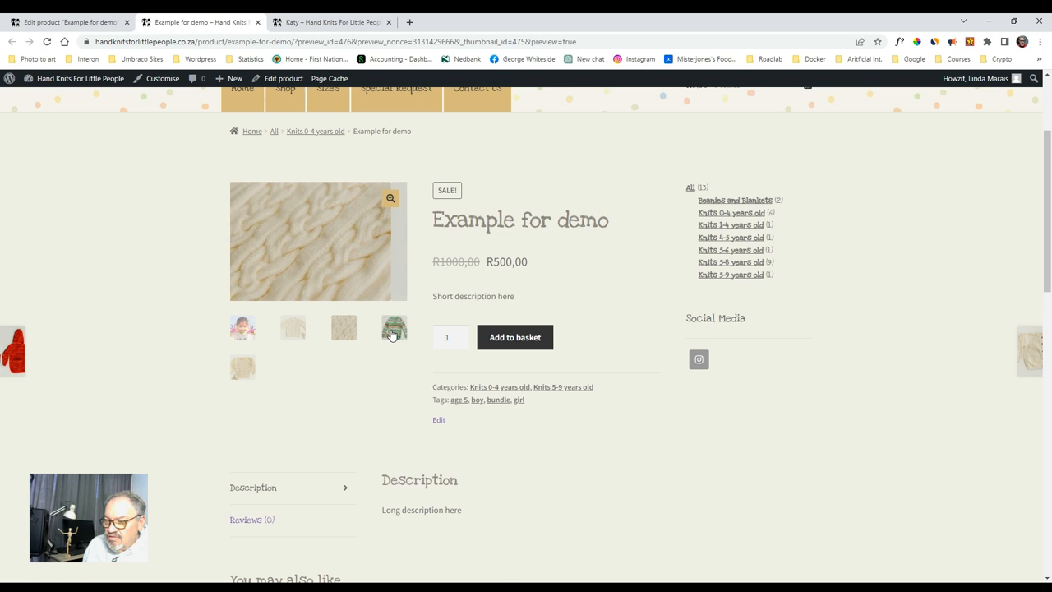
{"action": "left_click", "coordinate": [395, 329]}
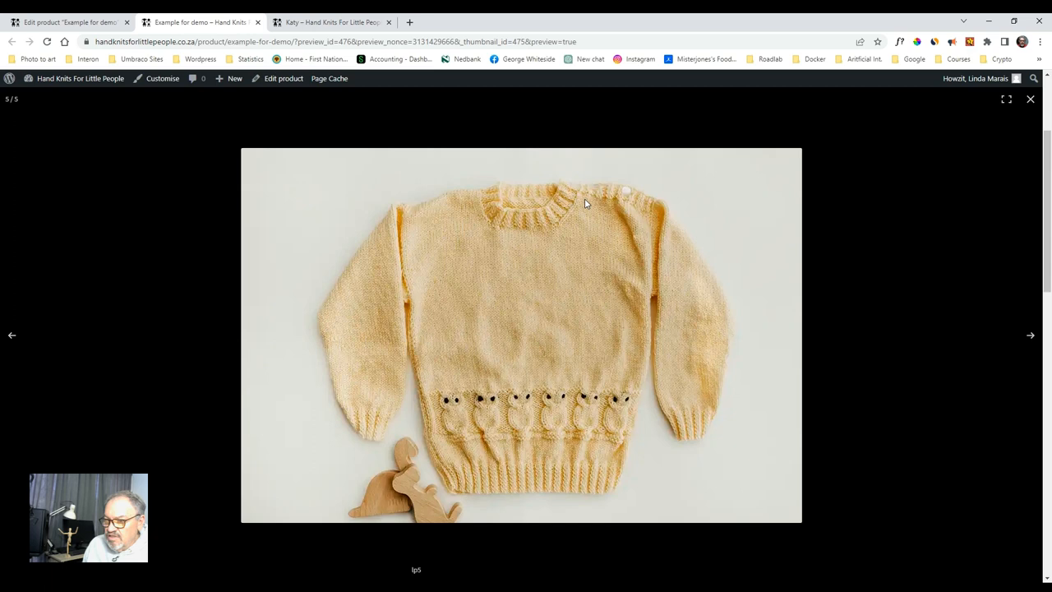
{"action": "left_click", "coordinate": [1029, 100]}
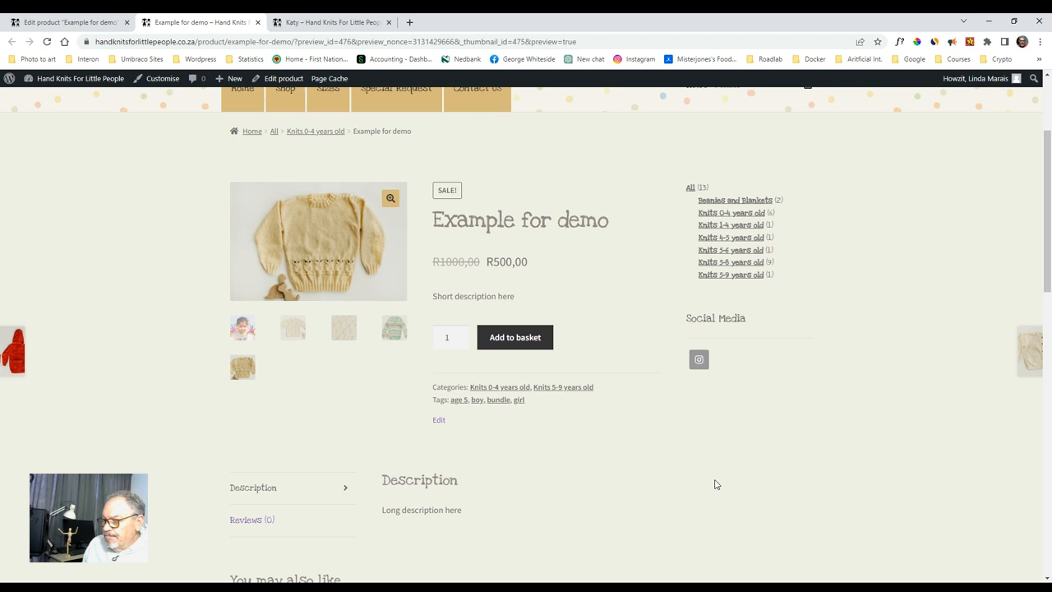
{"action": "mouse_move", "coordinate": [487, 411]}
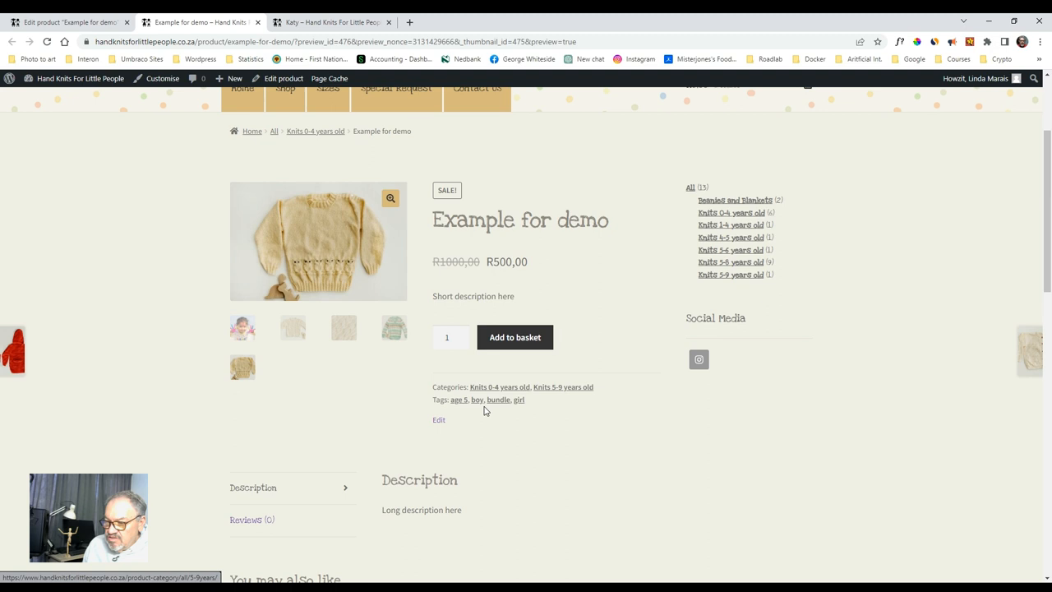
{"action": "mouse_move", "coordinate": [619, 403]}
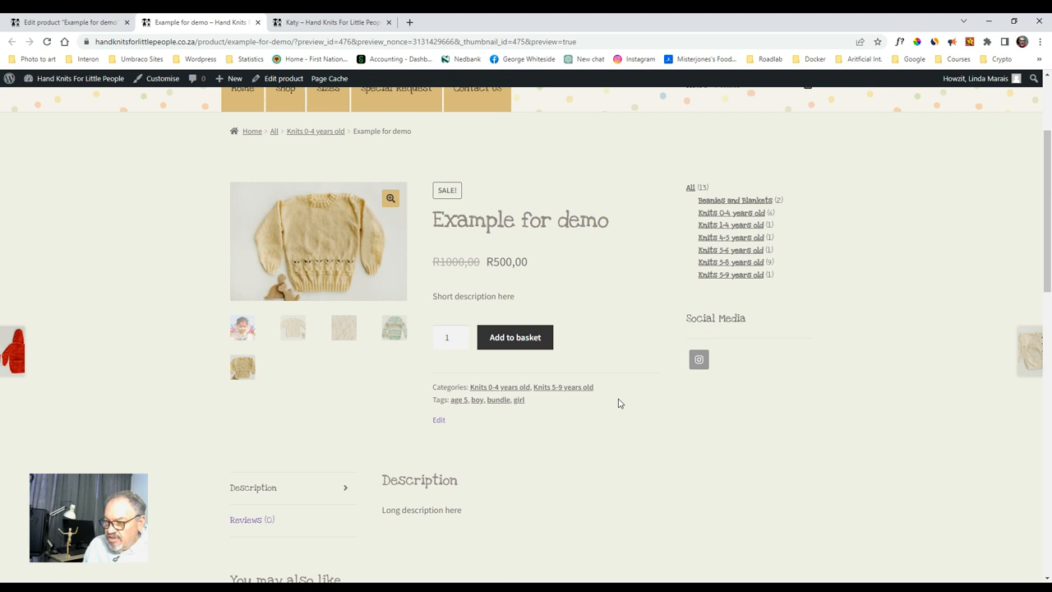
{"action": "scroll", "scroll_direction": "down", "scroll_amount": 3}
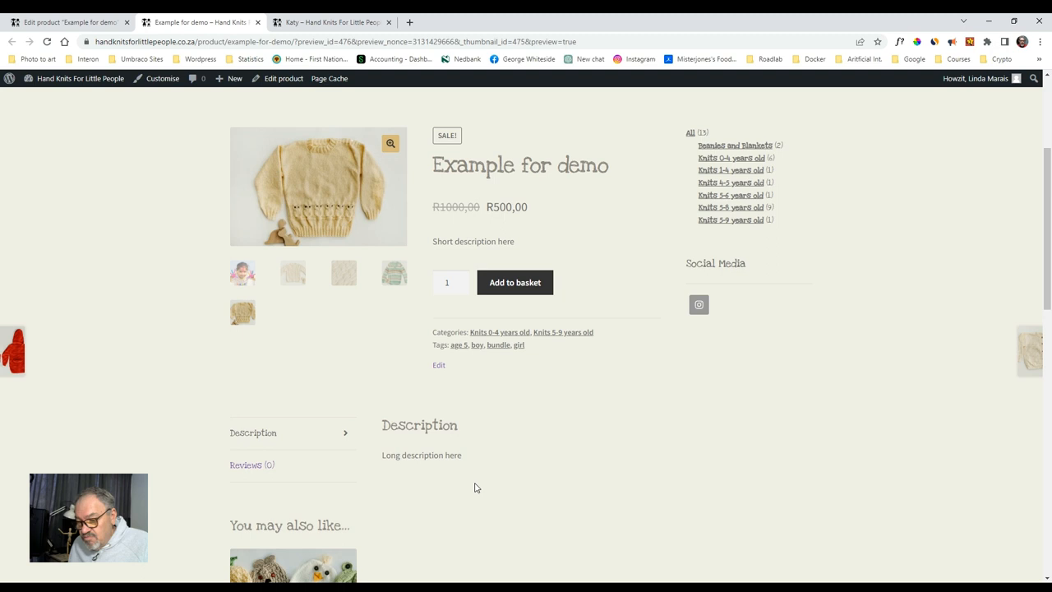
{"action": "mouse_move", "coordinate": [490, 473]}
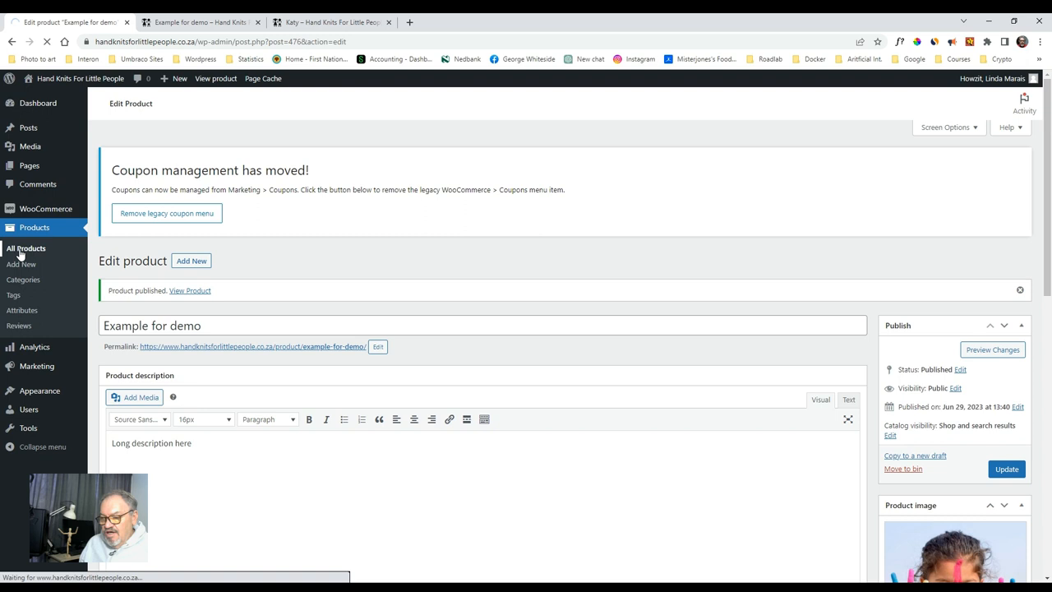
Return to All Products and move Example for demo to the bin.
{"action": "left_click", "coordinate": [24, 248]}
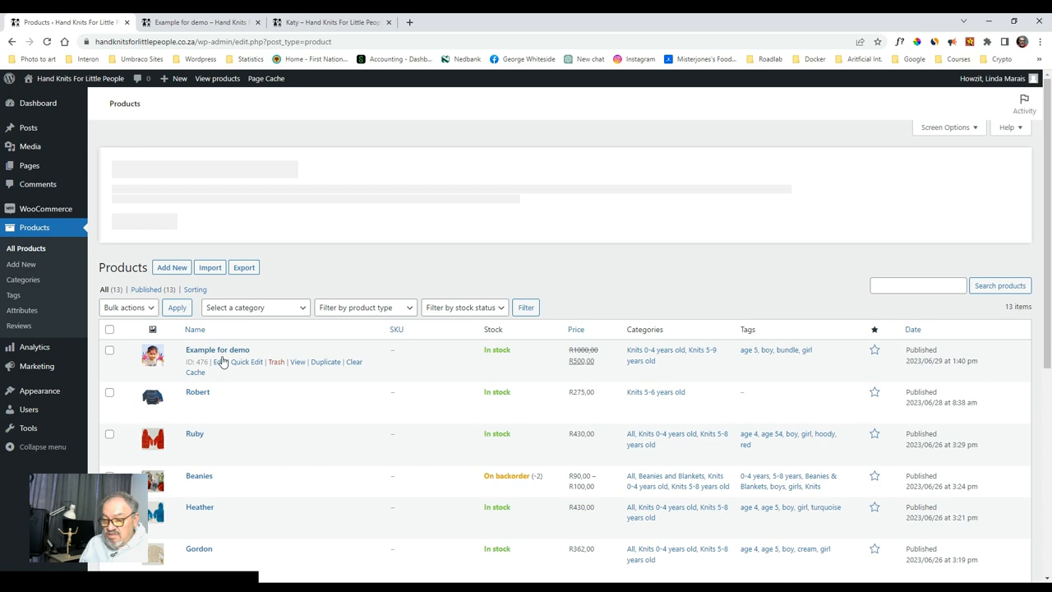
{"action": "left_click", "coordinate": [276, 362]}
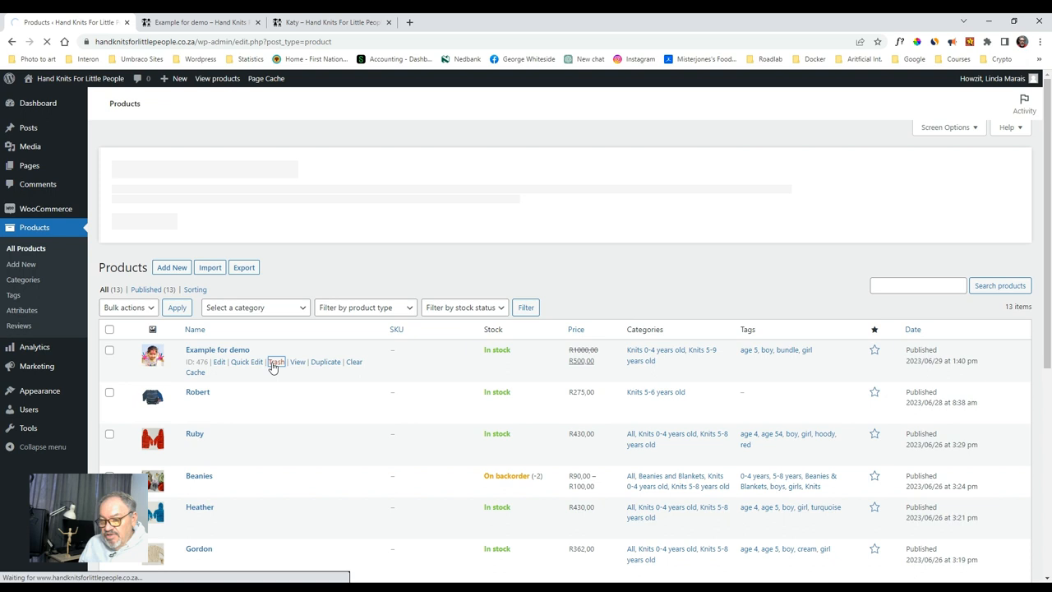
{"action": "mouse_move", "coordinate": [257, 396]}
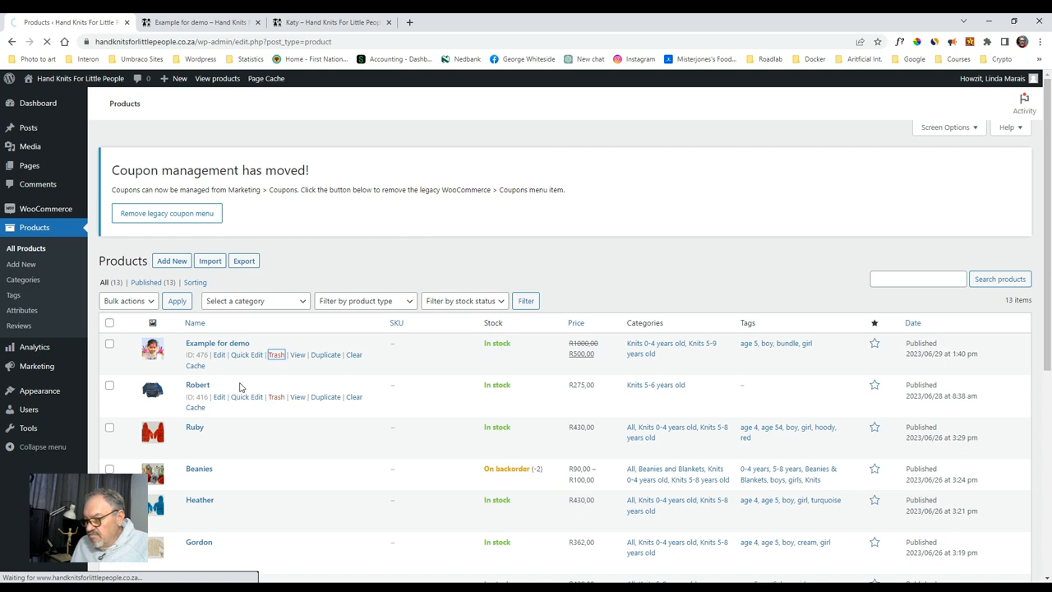
Confirm Example for demo is binned, then duplicate the Robert product.
{"action": "left_click", "coordinate": [276, 355]}
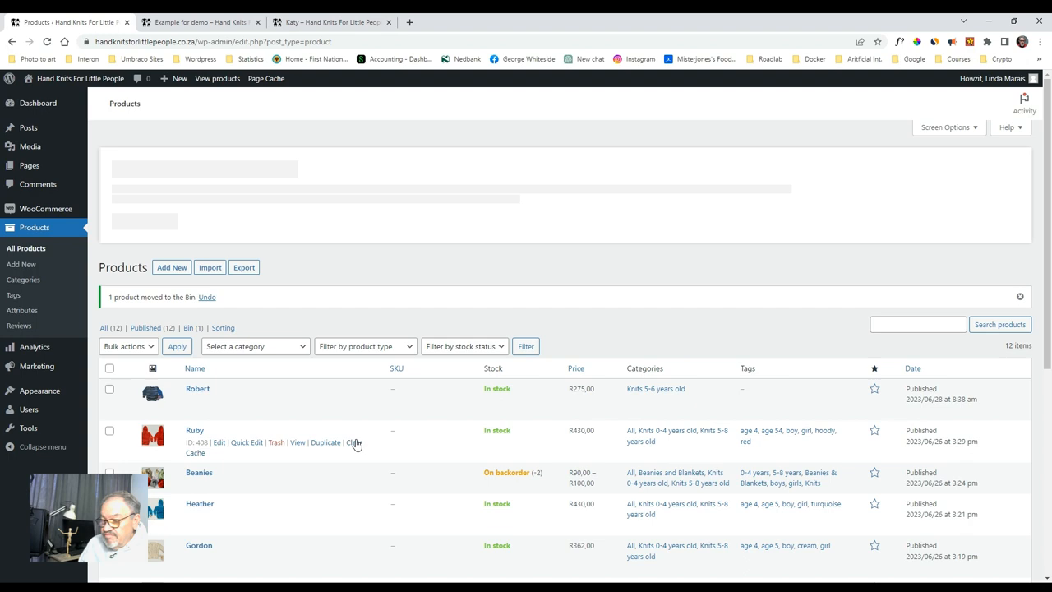
{"action": "scroll", "scroll_direction": "down", "scroll_amount": 3}
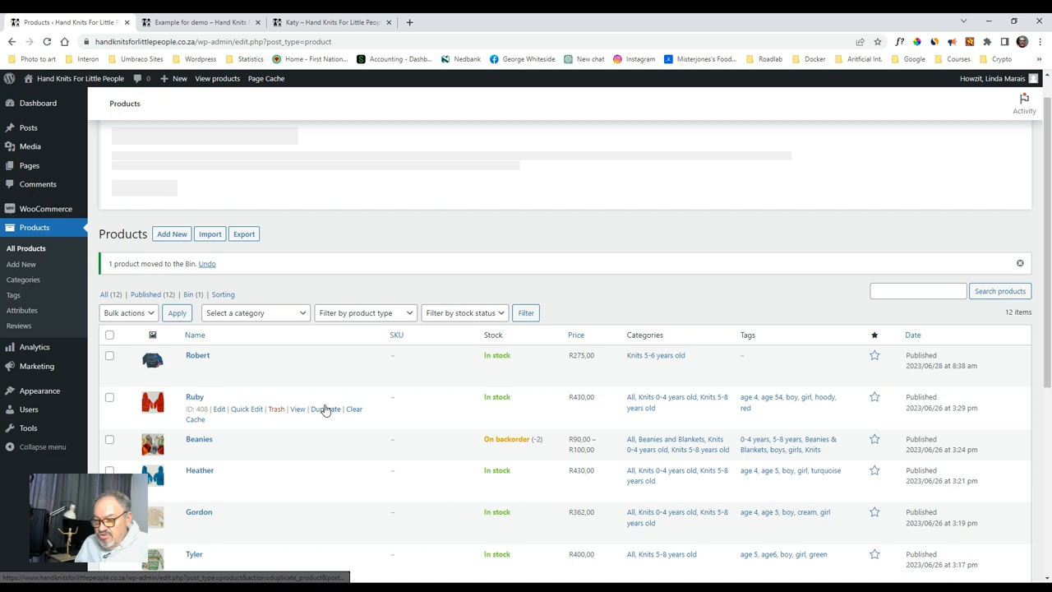
{"action": "left_click", "coordinate": [217, 366]}
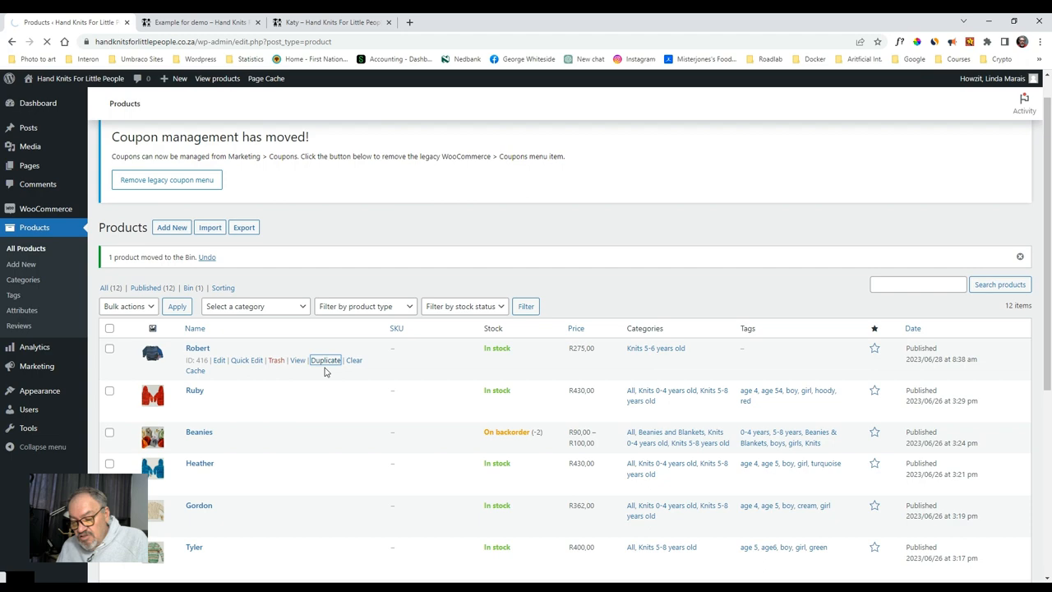
{"action": "left_click", "coordinate": [326, 360]}
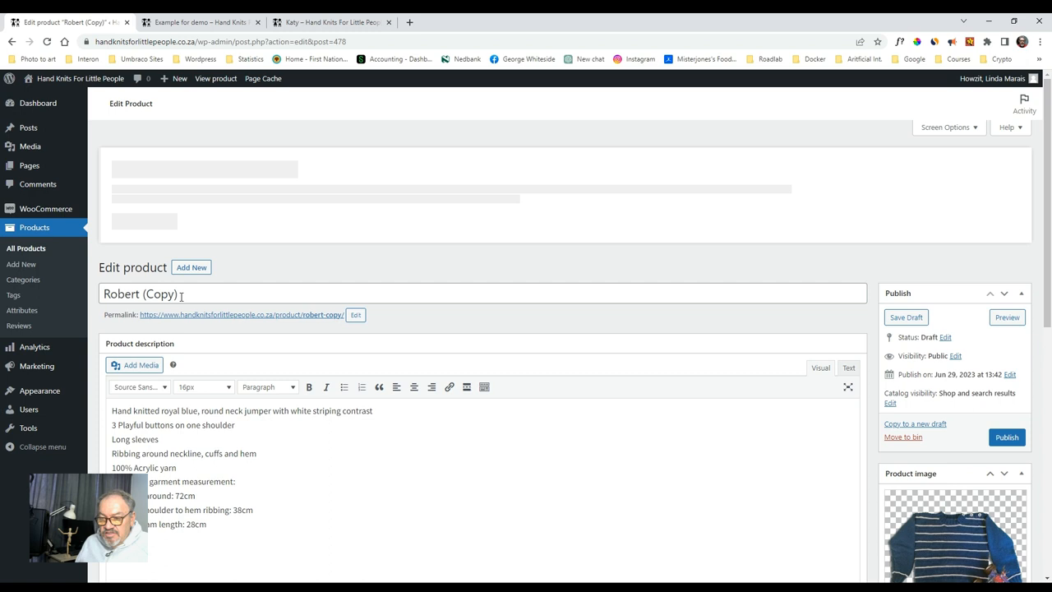
Retitle the copy 'Hello Robert', revise its regular price and add a tag.
{"action": "type", "text": "Hello R"}
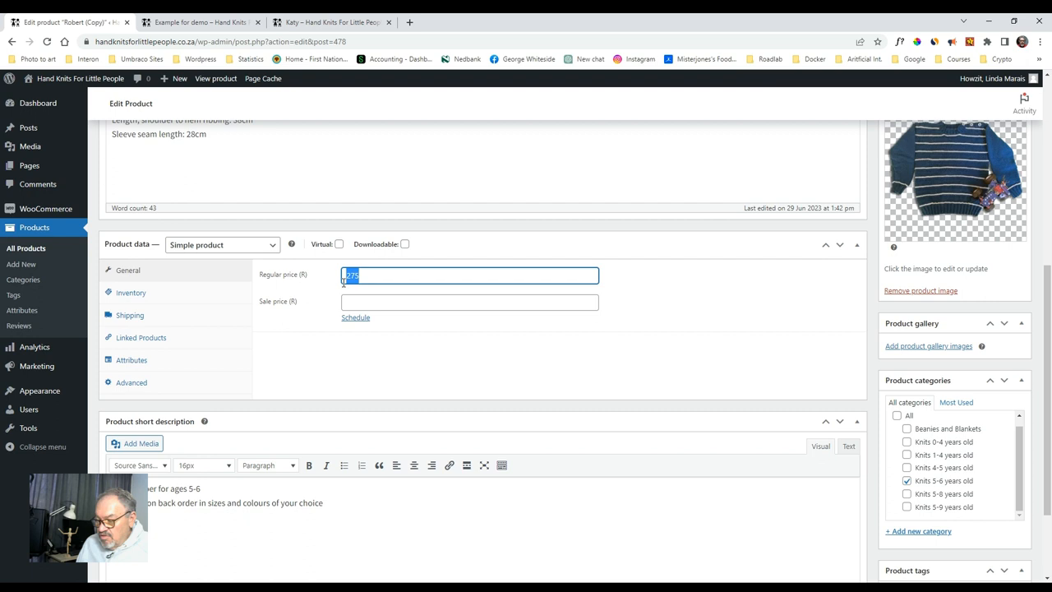
{"action": "left_click", "coordinate": [130, 293]}
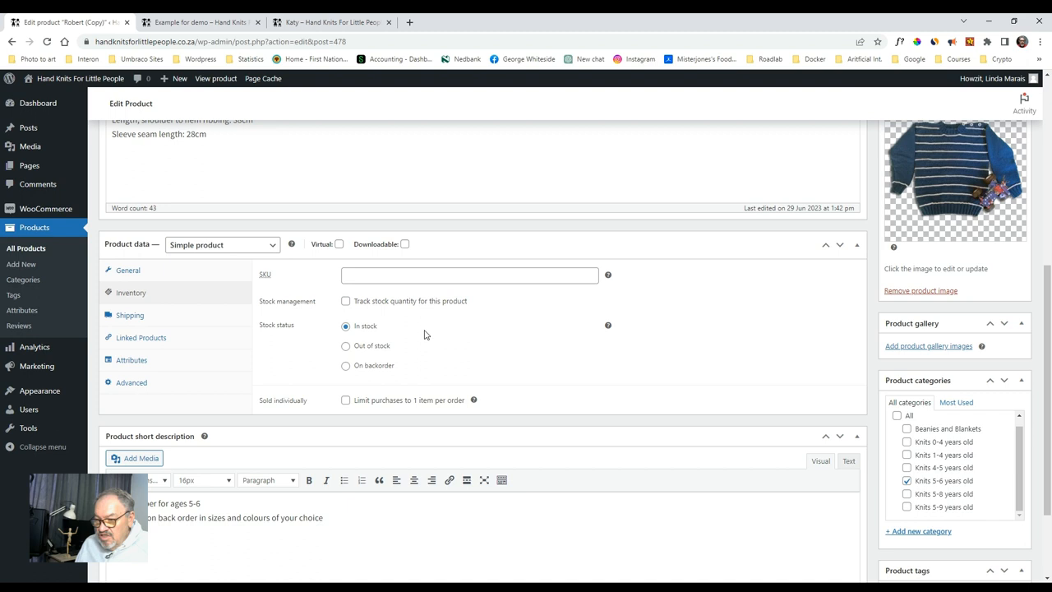
{"action": "mouse_move", "coordinate": [439, 332]}
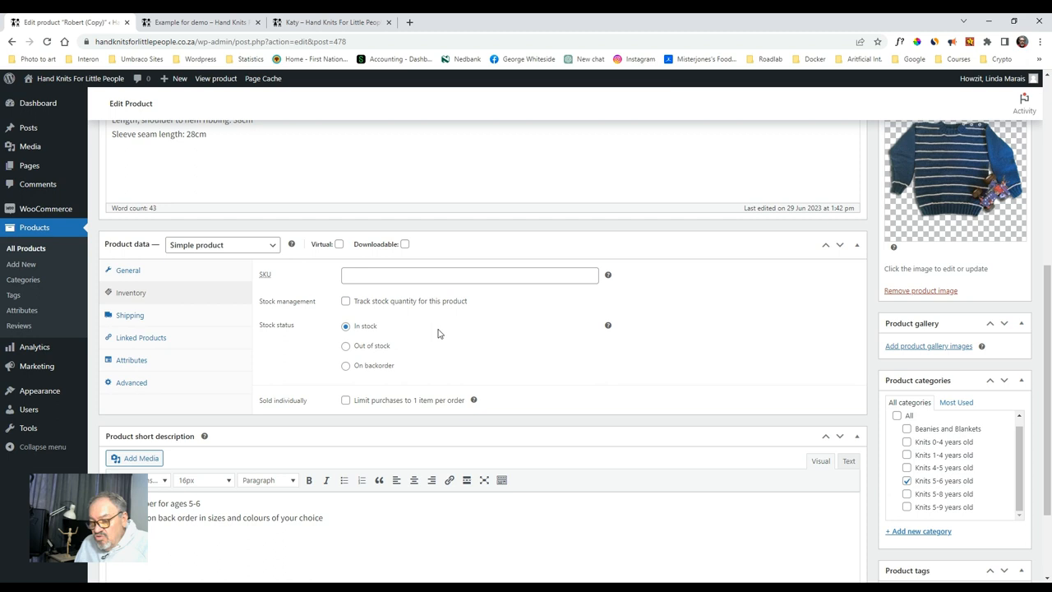
{"action": "scroll", "scroll_direction": "down", "scroll_amount": 3}
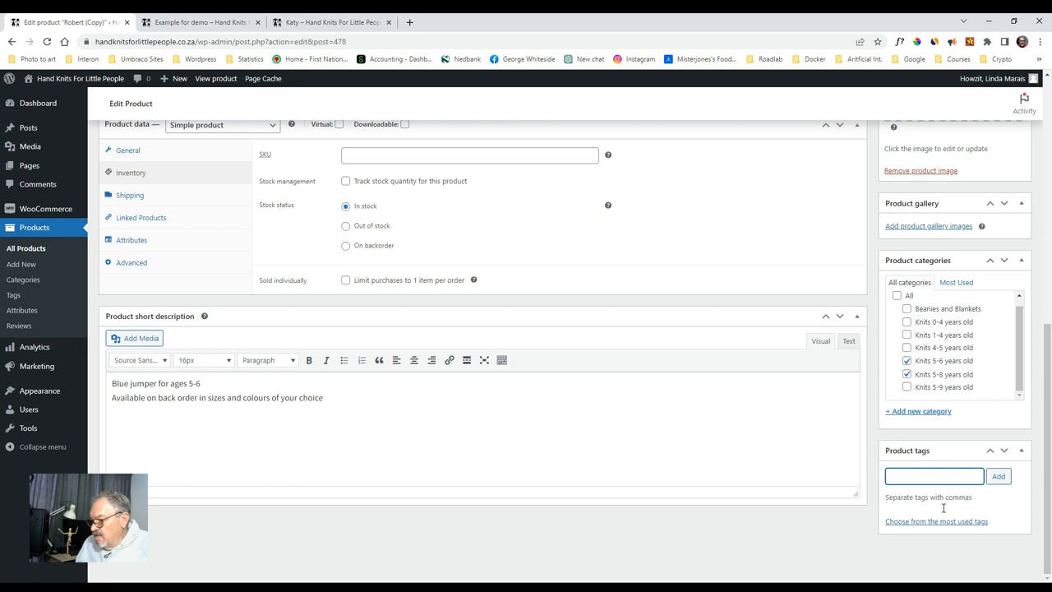
{"action": "left_click", "coordinate": [934, 521]}
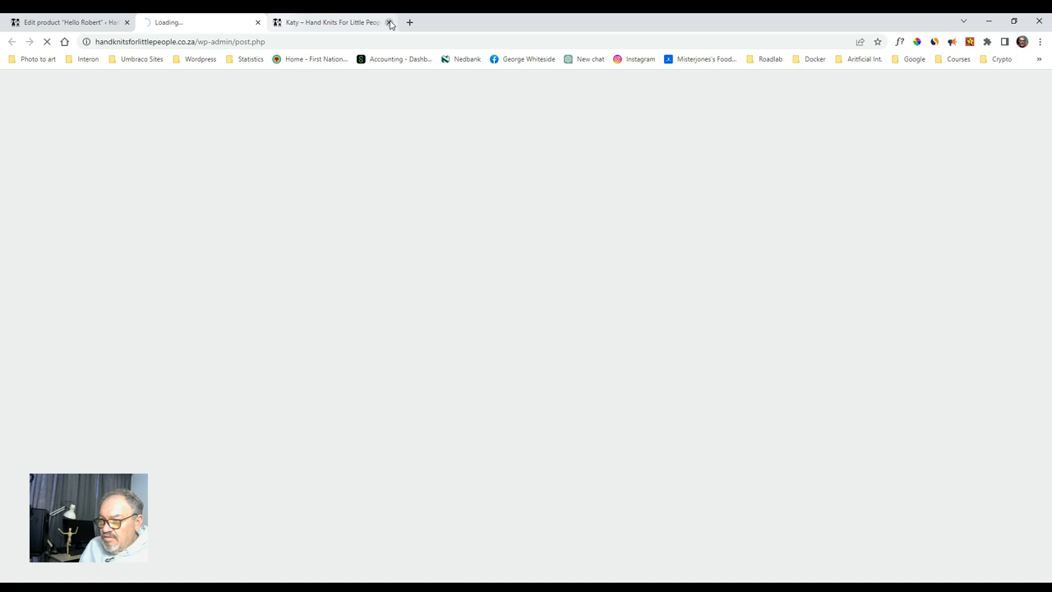
Review the Hello Robert storefront preview at R350,00, then return to its editor.
{"action": "left_click", "coordinate": [395, 21]}
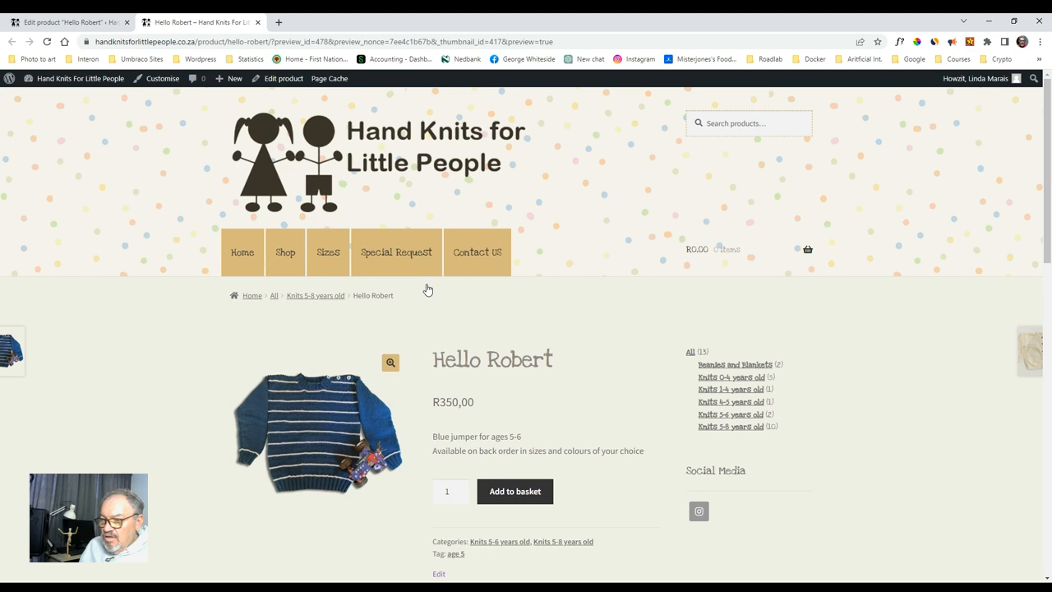
{"action": "scroll", "scroll_direction": "down", "scroll_amount": 3}
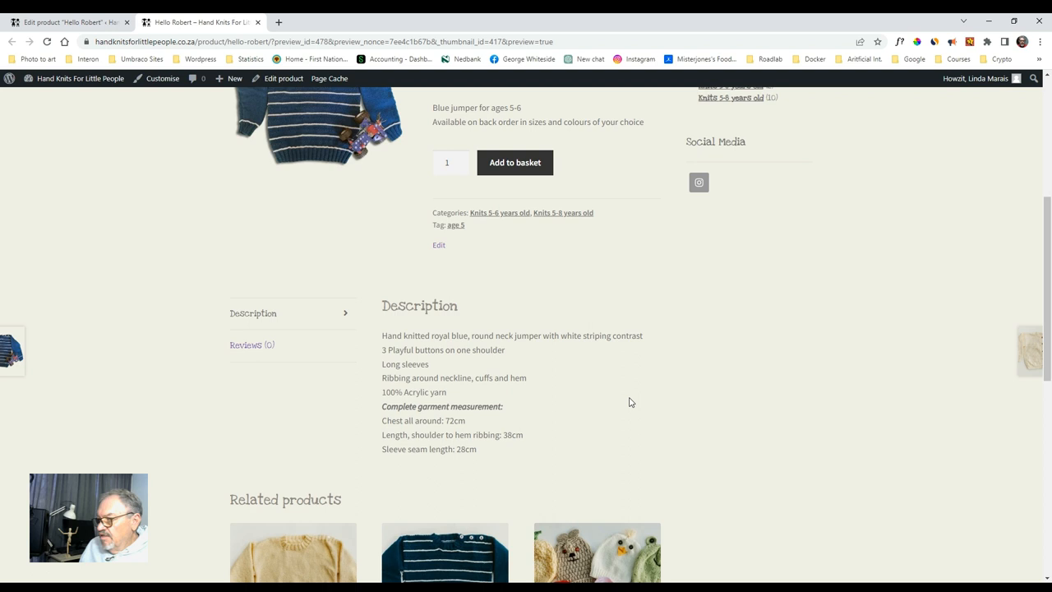
{"action": "scroll", "scroll_direction": "up", "scroll_amount": 3}
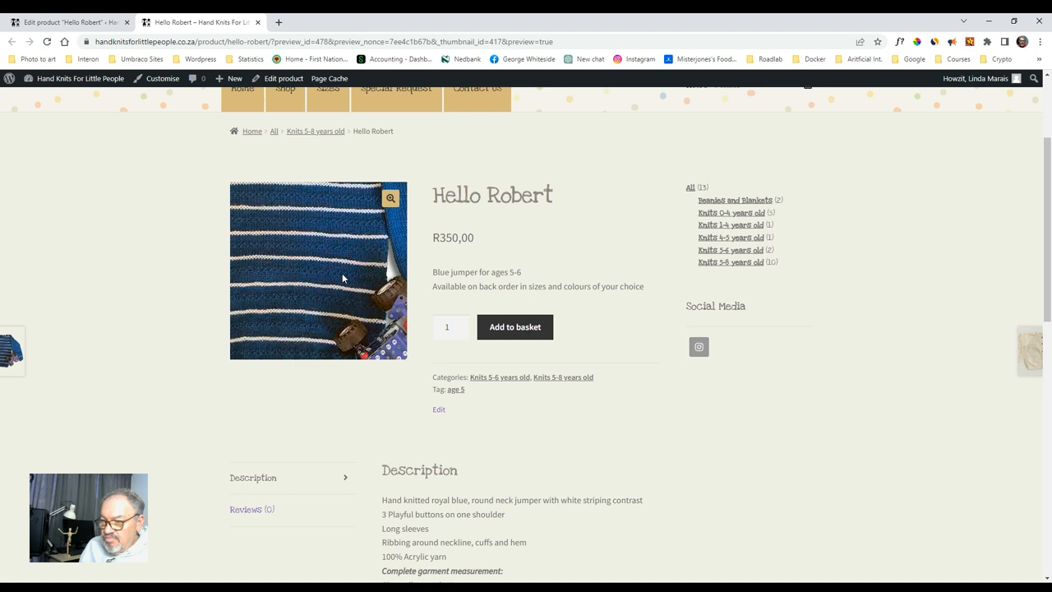
{"action": "left_click", "coordinate": [65, 21]}
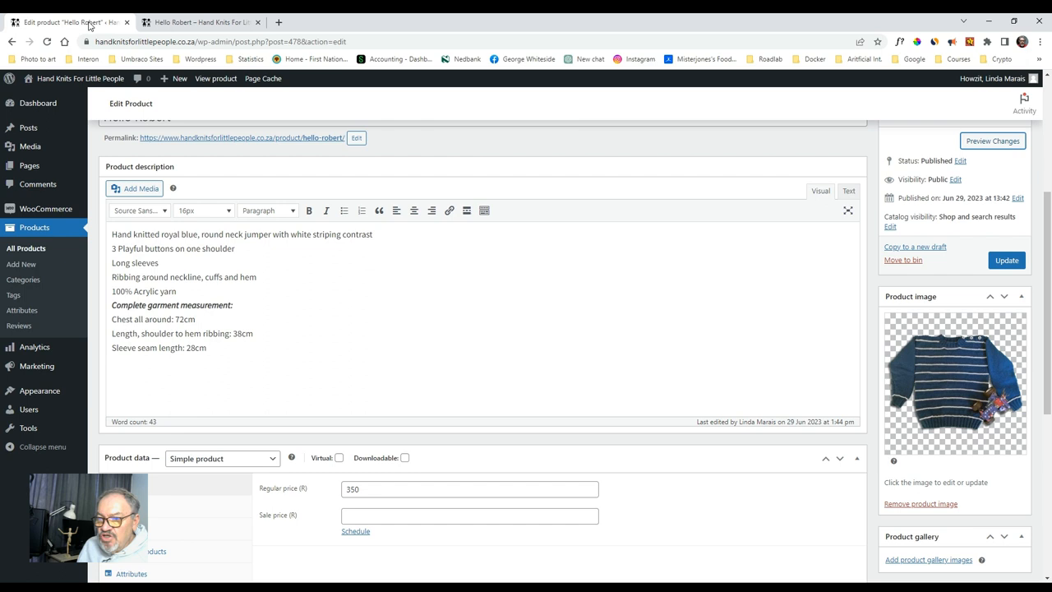
From All Products, tick Hello Robert and move it to the bin.
{"action": "left_click", "coordinate": [27, 249]}
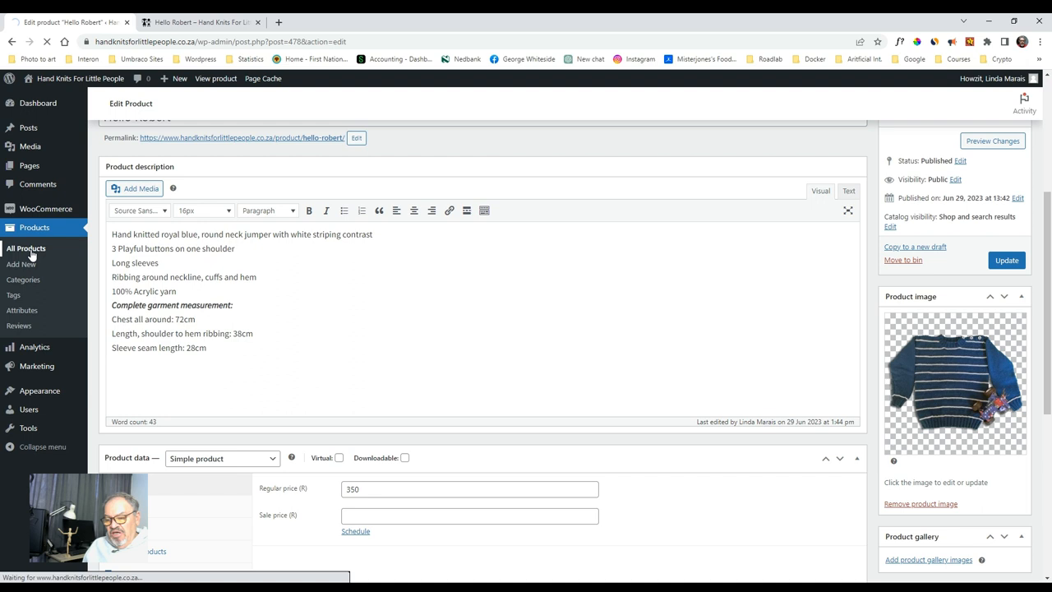
{"action": "left_click", "coordinate": [25, 248]}
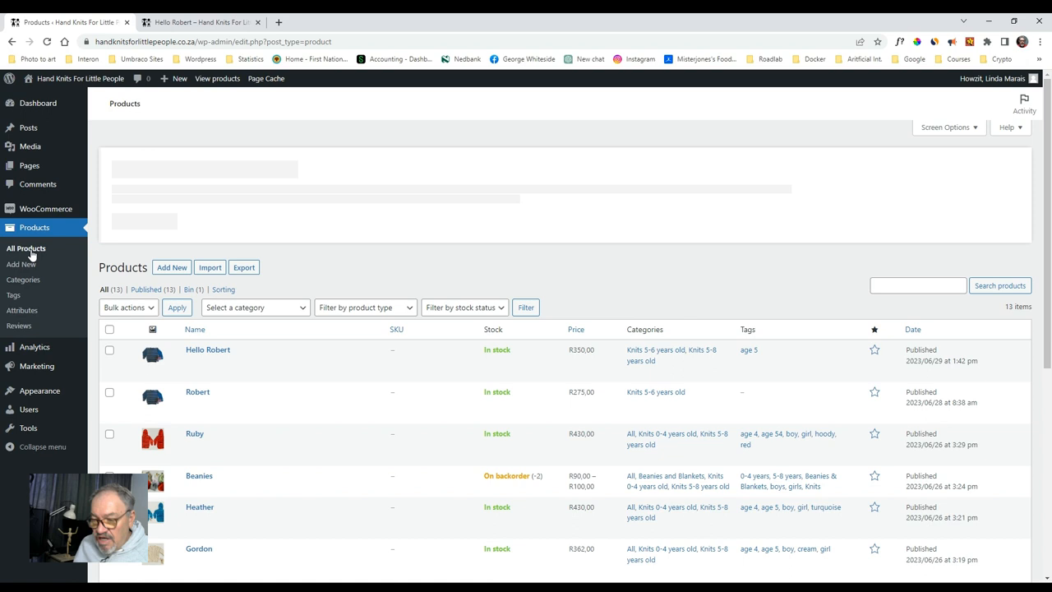
{"action": "mouse_move", "coordinate": [207, 349]}
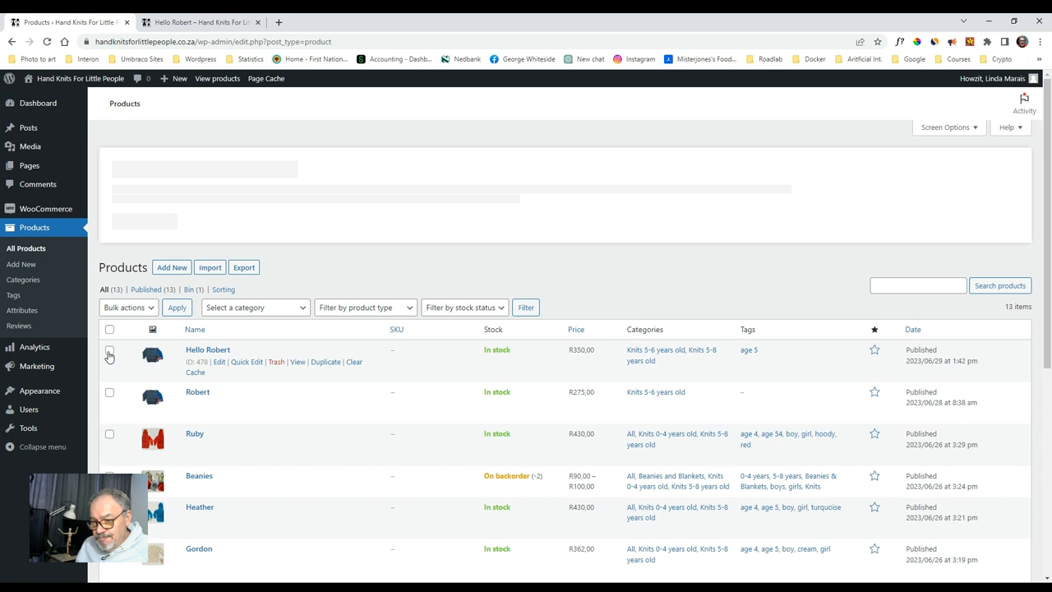
{"action": "left_click", "coordinate": [111, 353]}
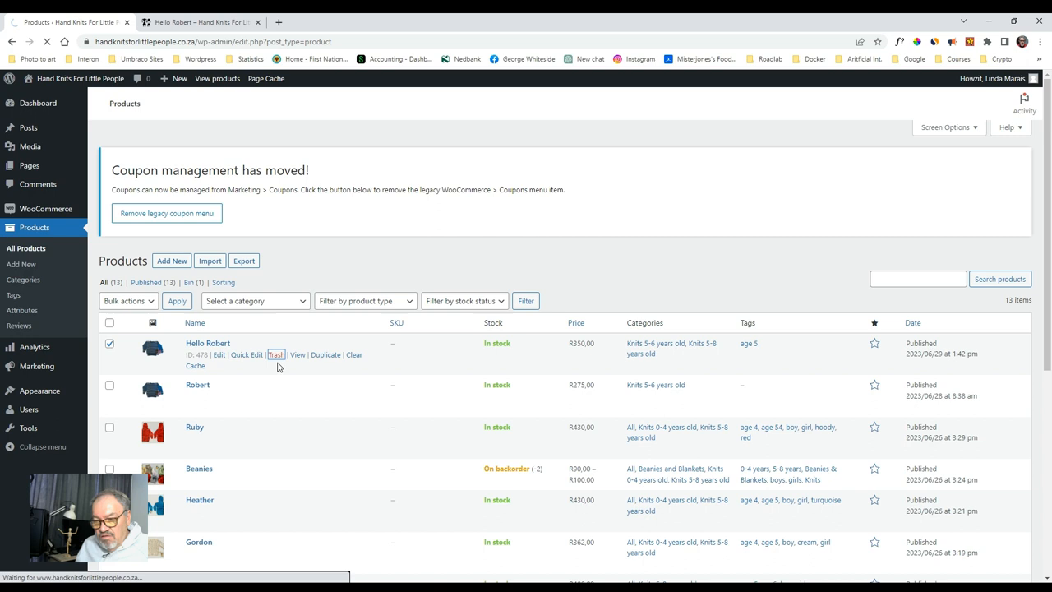
{"action": "left_click", "coordinate": [276, 355]}
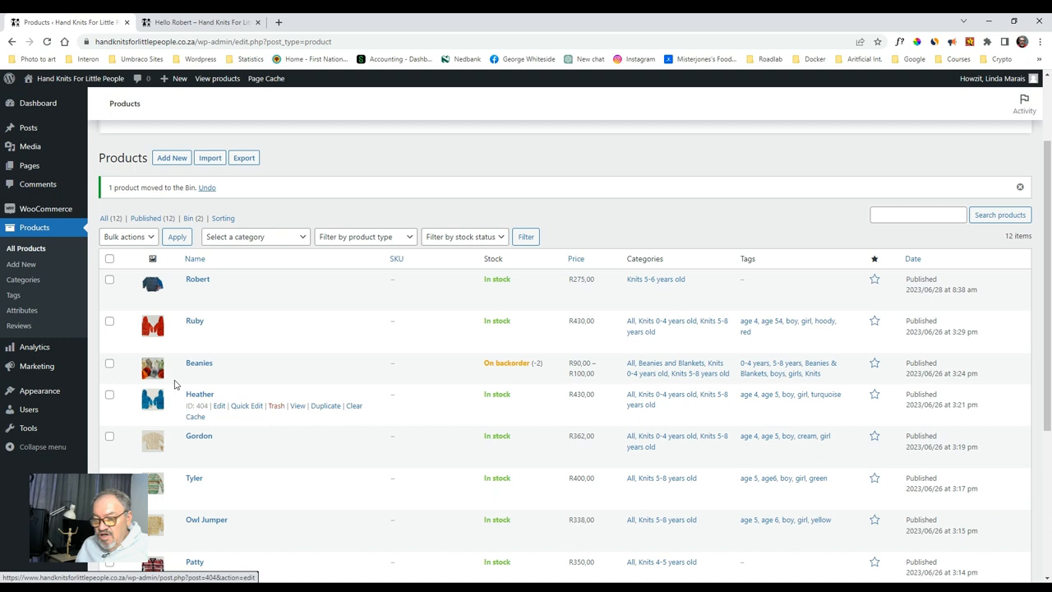
{"action": "left_click", "coordinate": [218, 375]}
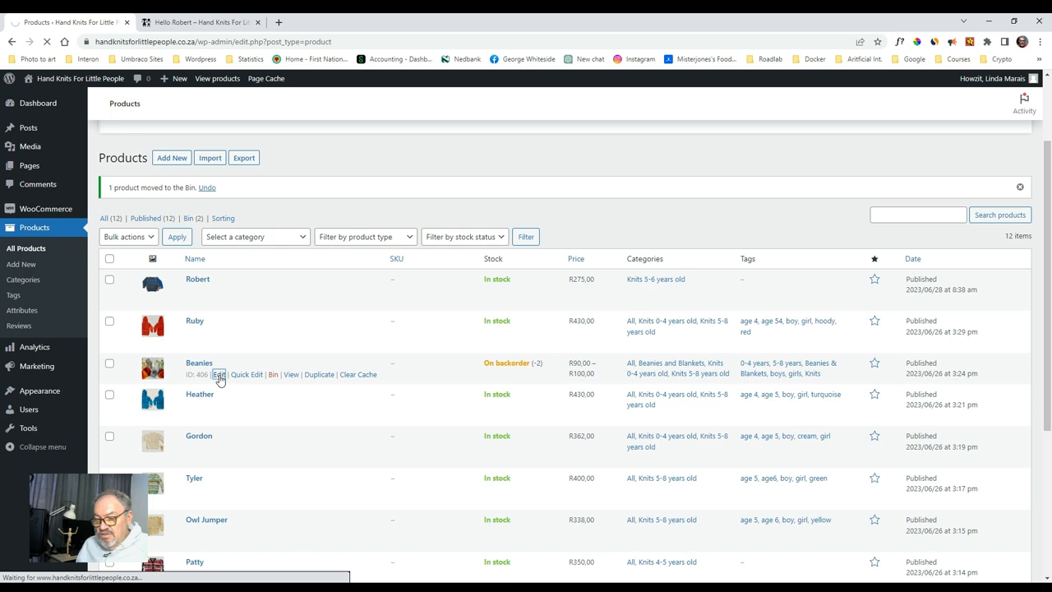
Open Beanies and scroll through its colour and size variations.
{"action": "left_click", "coordinate": [218, 375]}
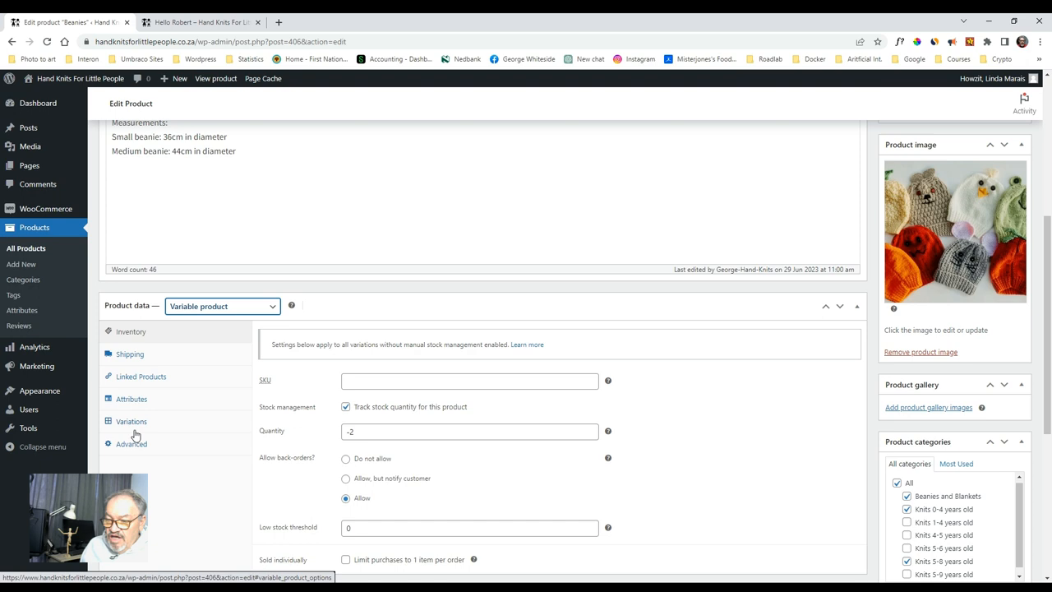
{"action": "left_click", "coordinate": [132, 421]}
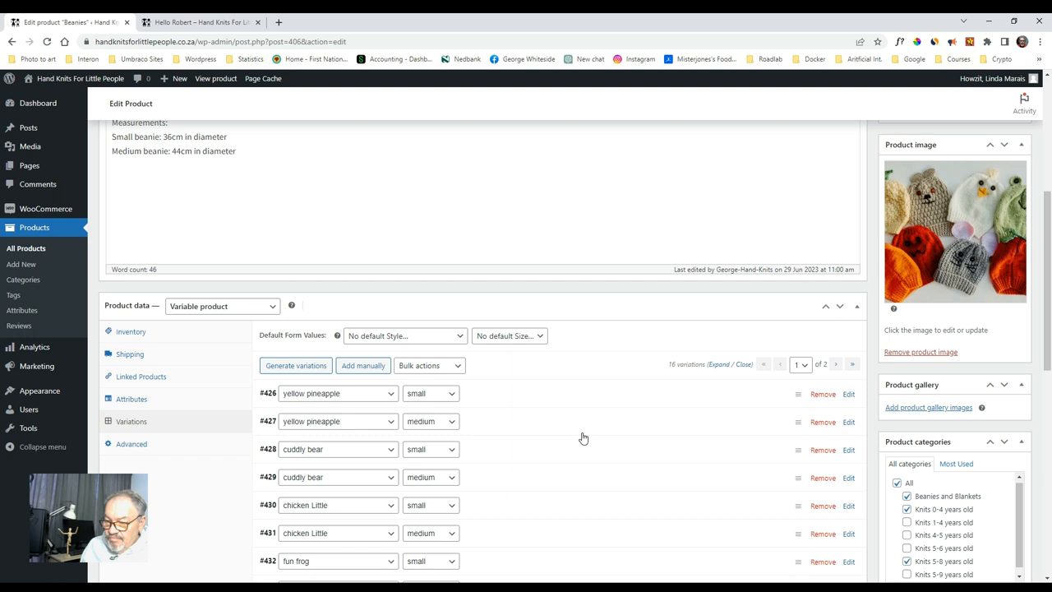
{"action": "scroll", "scroll_direction": "down", "scroll_amount": 3}
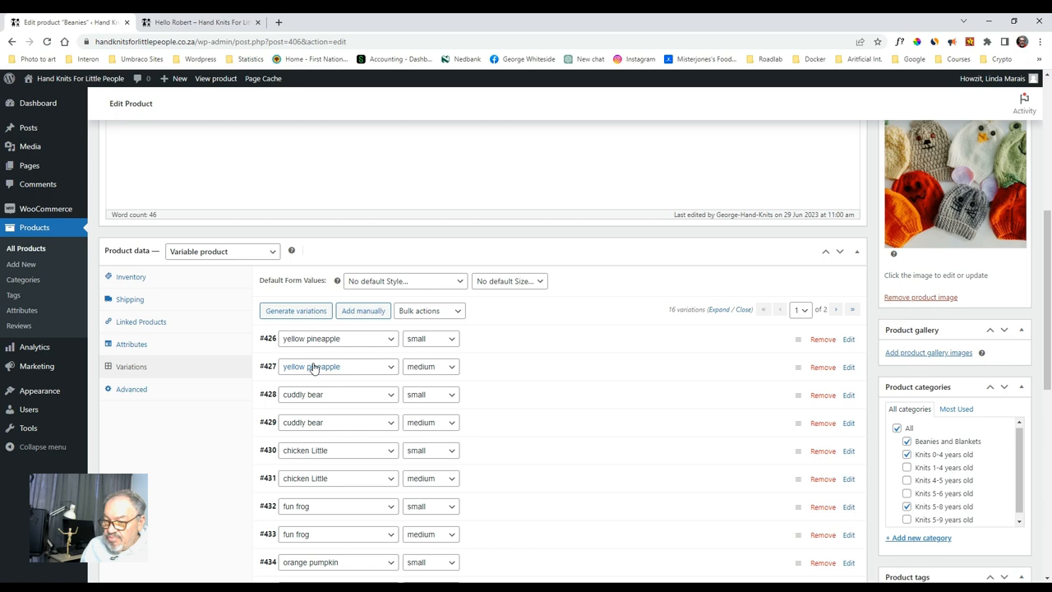
{"action": "scroll", "scroll_direction": "down", "scroll_amount": 3}
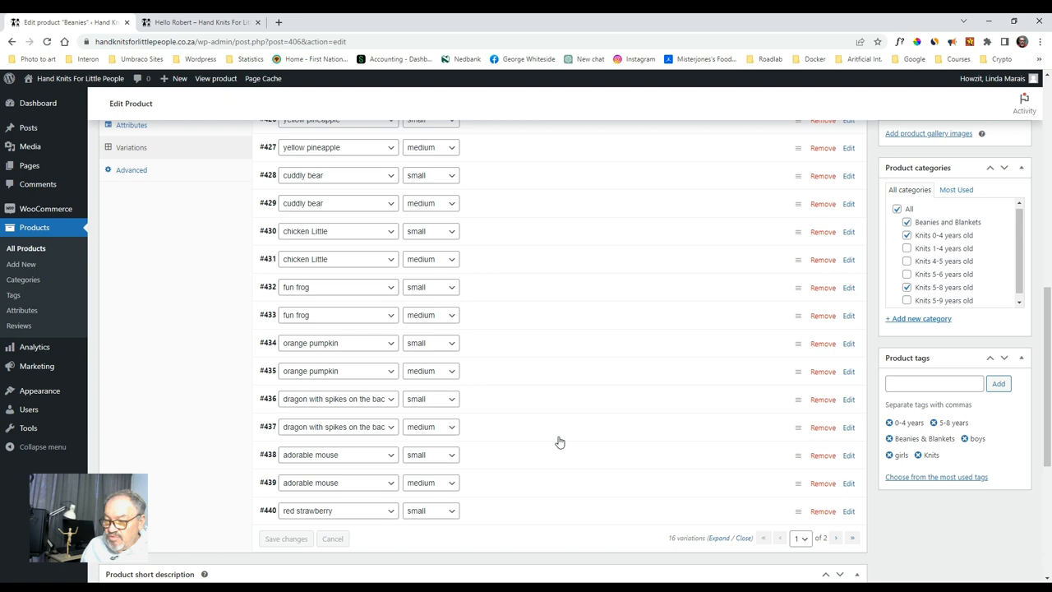
{"action": "scroll", "scroll_direction": "up", "scroll_amount": 3}
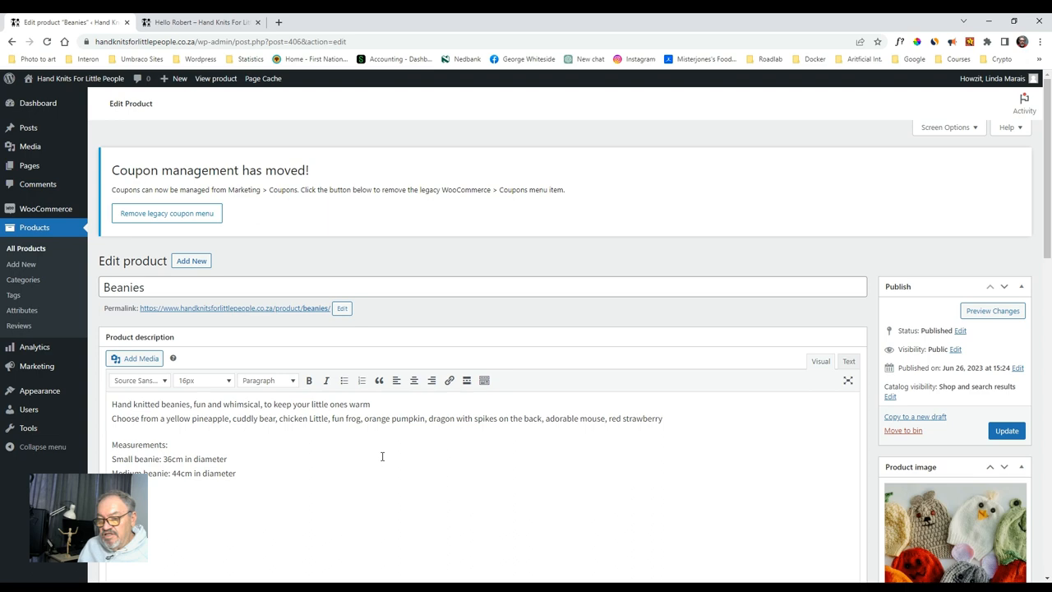
{"action": "scroll", "scroll_direction": "down", "scroll_amount": 3}
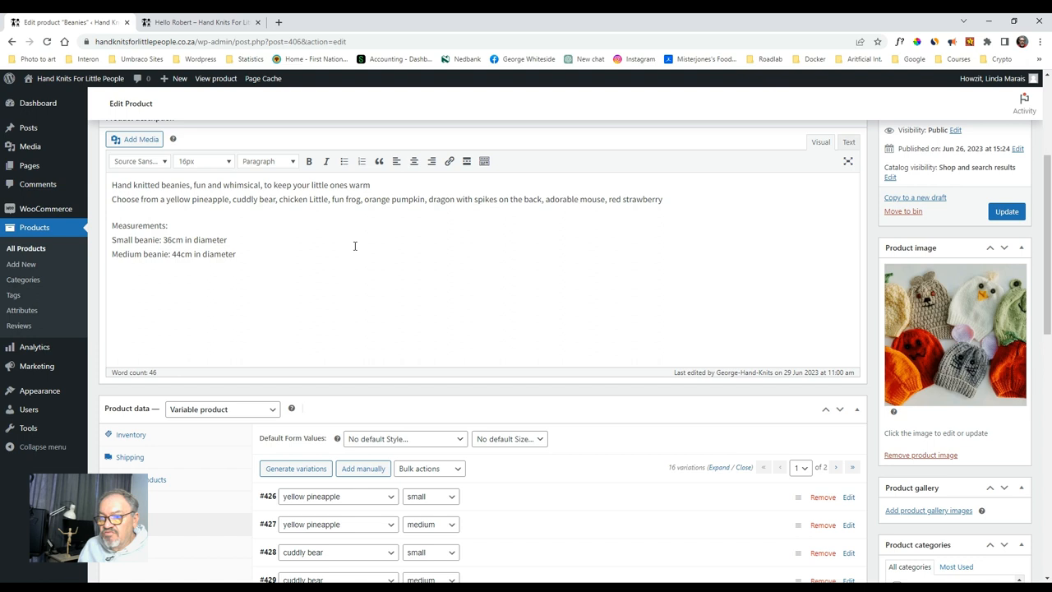